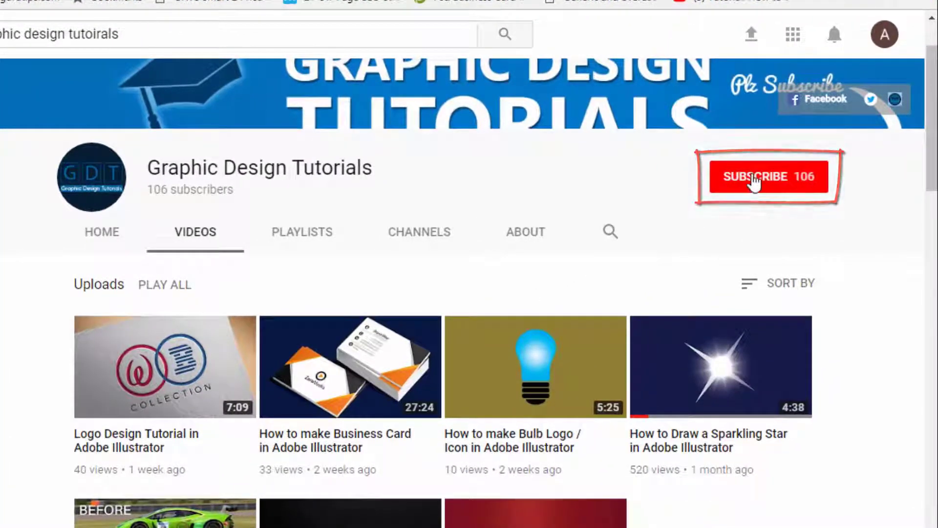
Step: Subscribe to the Graphic Design Tutorials channel on its YouTube page
left_click(766, 176)
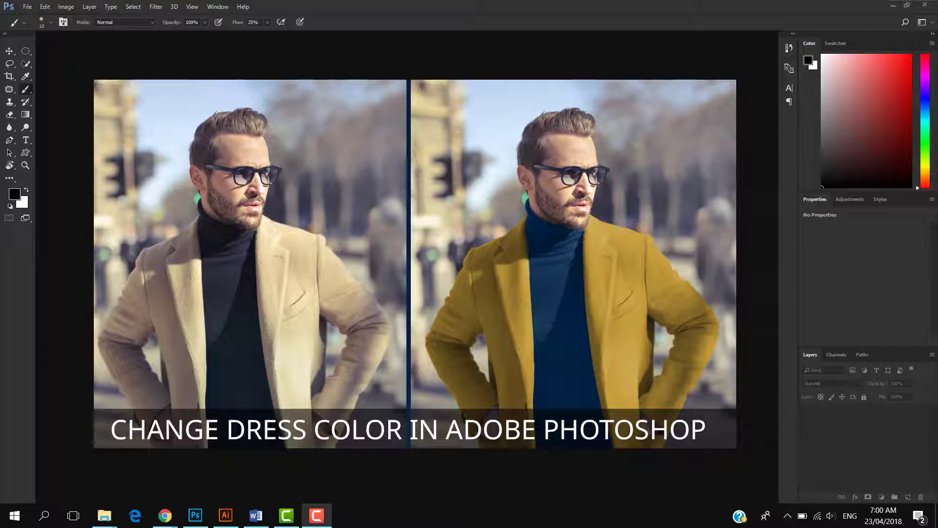
Step: Open pexels-photo-941693, the laughing man in a red sweater
left_click(27, 6)
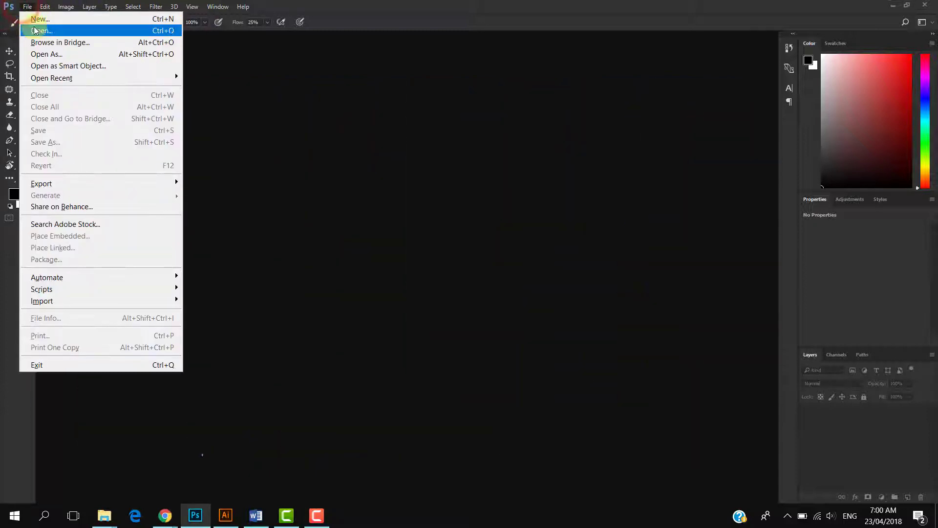
left_click(40, 31)
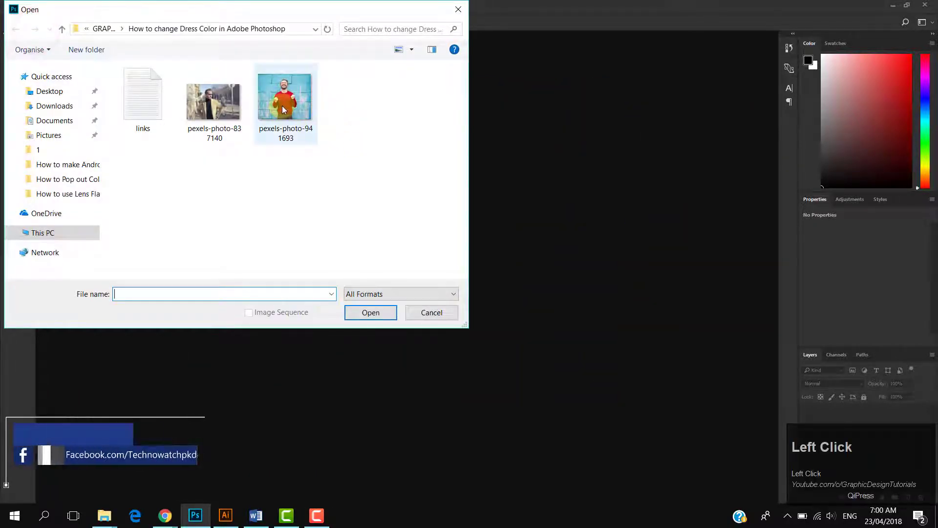
left_click(370, 312)
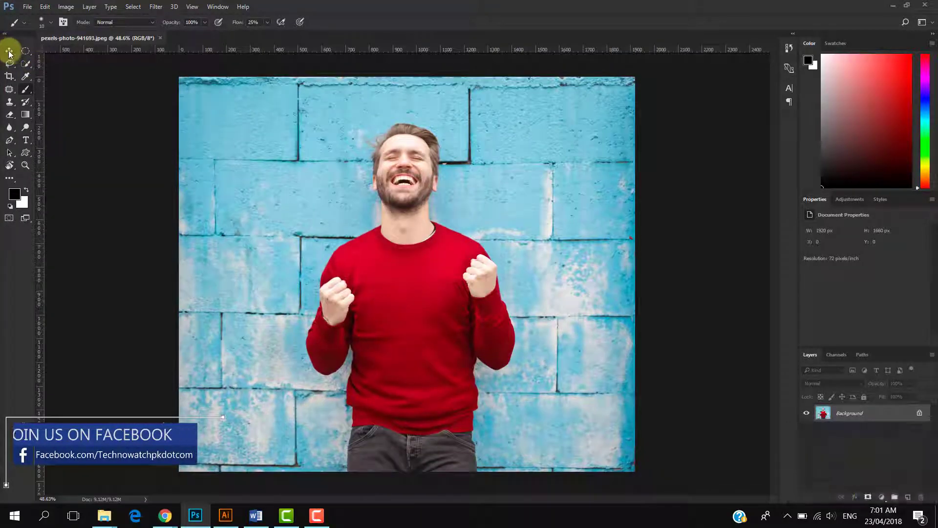
Step: Quick-select the red sweater, including the sleeve and hem but excluding the fists
left_click(10, 53)
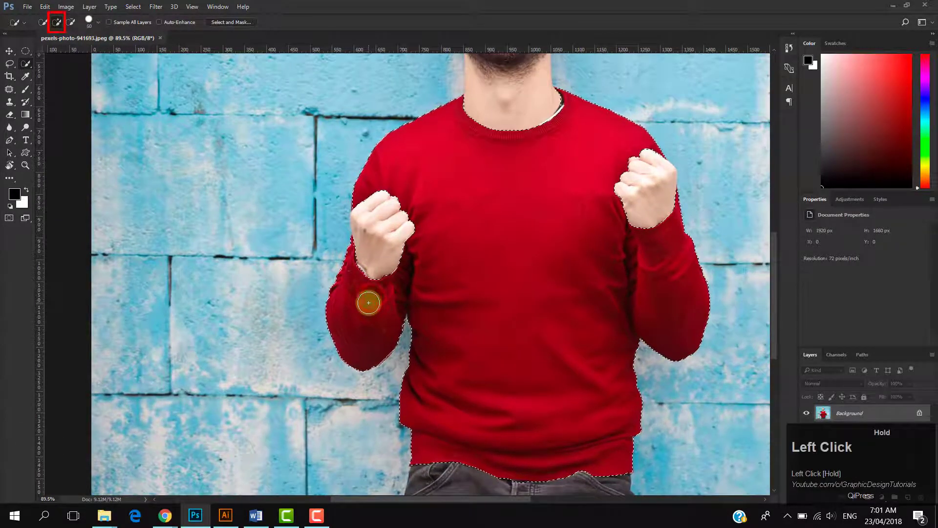
left_click(369, 302)
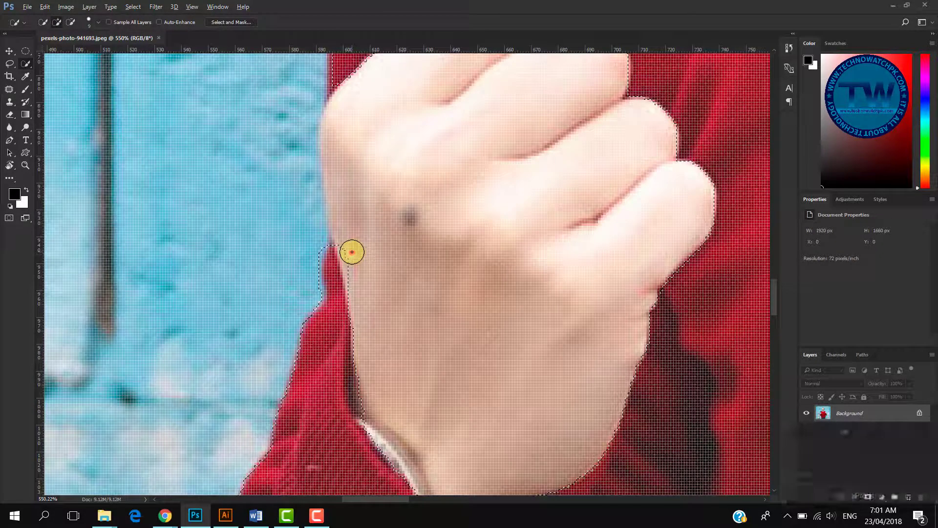
left_click(360, 275)
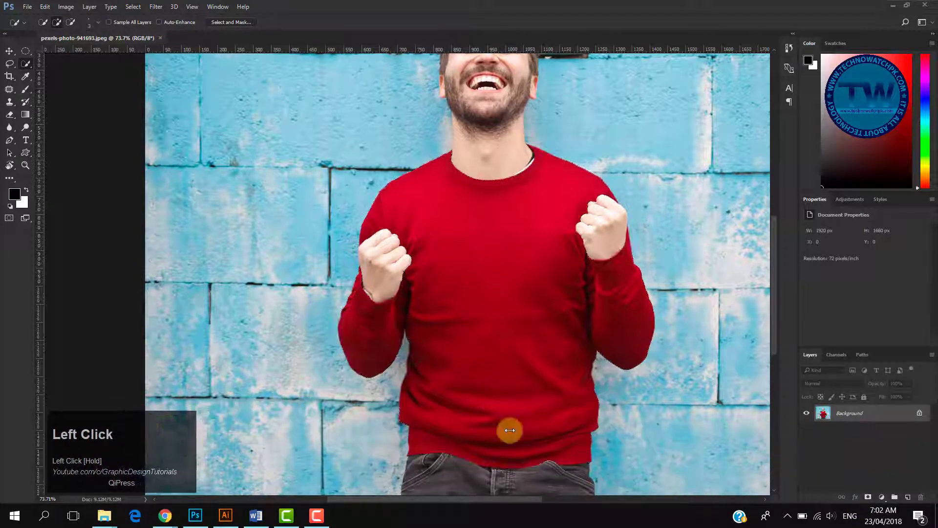
left_click(509, 430)
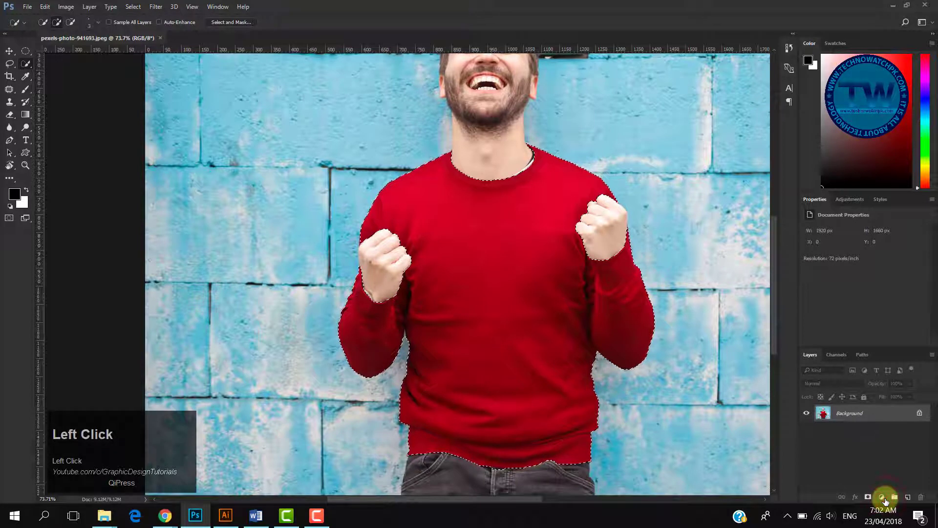
Step: Add a Hue/Saturation adjustment layer on the sweater with Colorize enabled
left_click(881, 496)
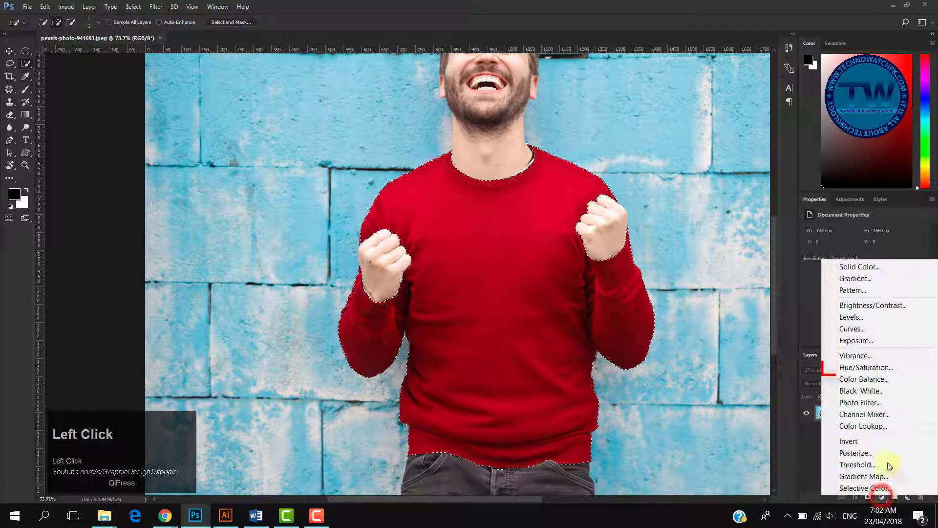
left_click(866, 368)
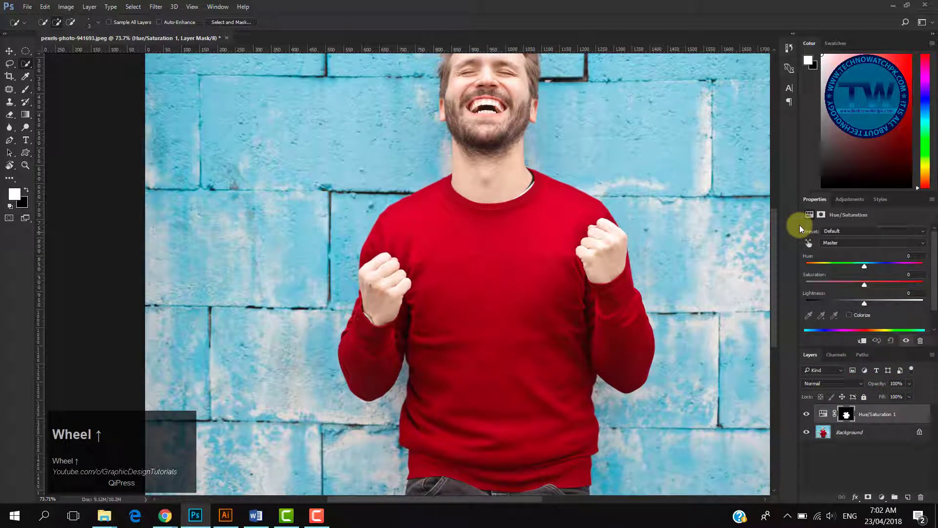
left_click(864, 262)
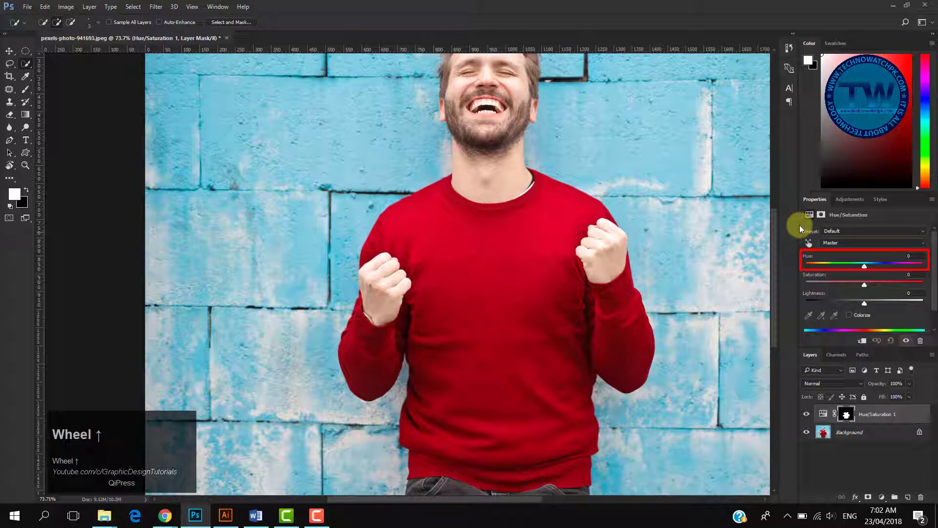
left_click(864, 285)
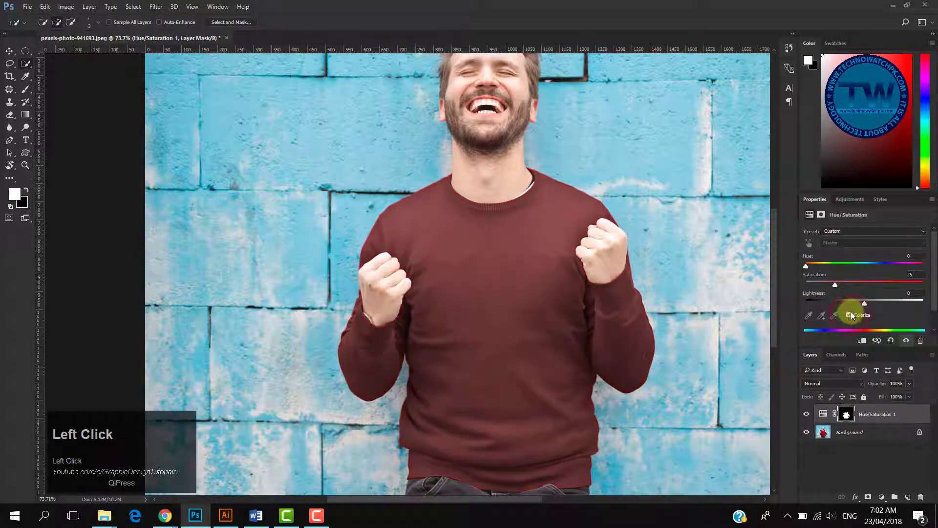
Step: Tune the sweater's colorize sliders to Hue 21, Saturation 53, Lightness -4
left_click_drag(835, 285, 845, 285)
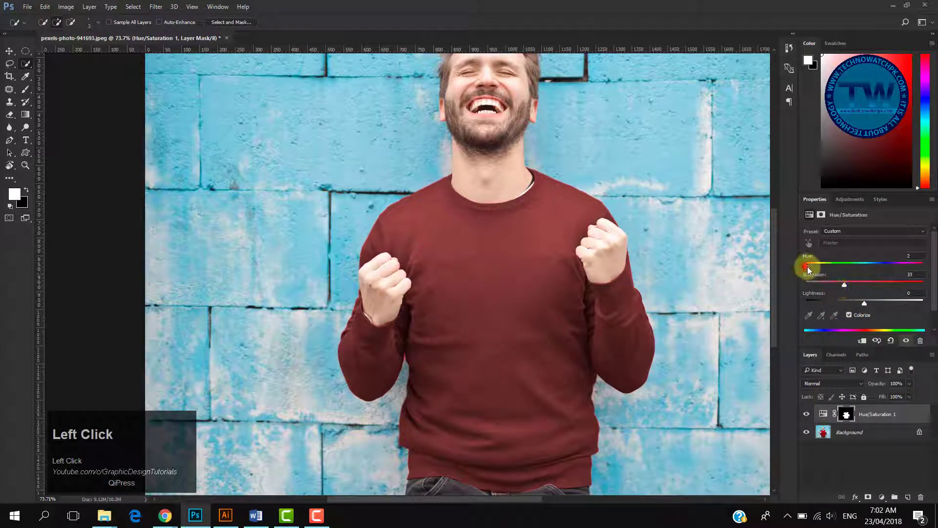
left_click_drag(807, 267, 825, 266)
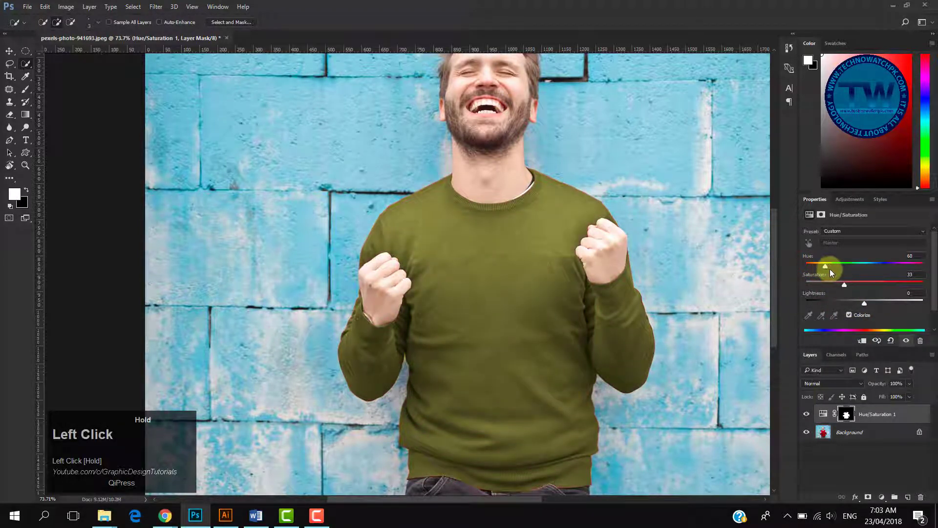
left_click_drag(824, 265, 835, 265)
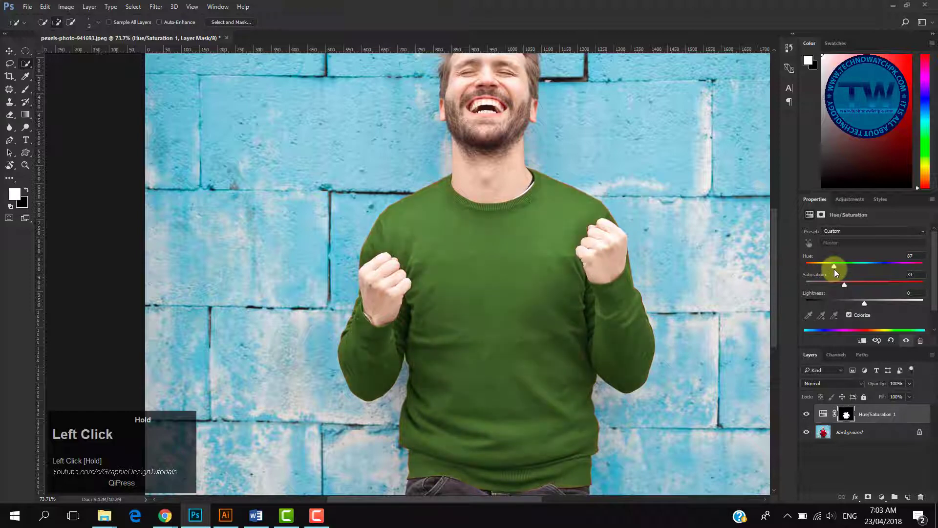
left_click_drag(835, 264, 842, 265)
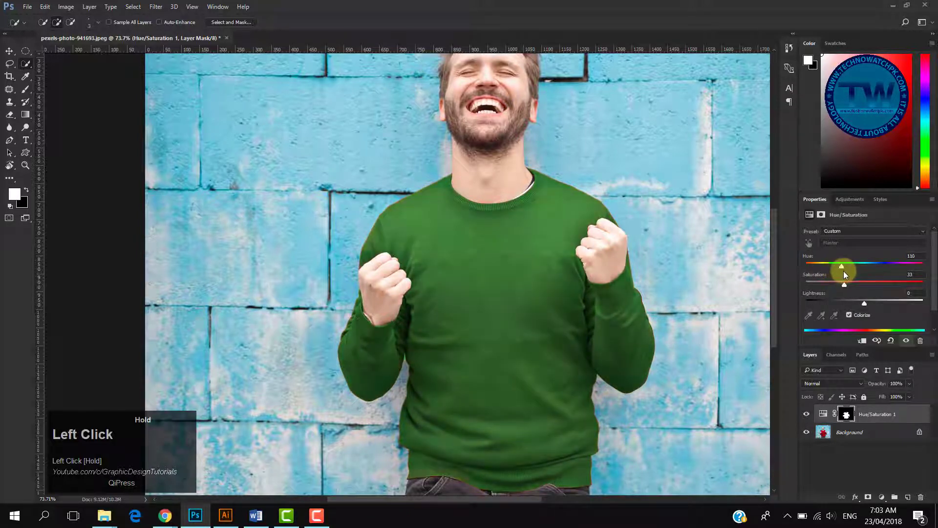
left_click_drag(843, 267, 867, 266)
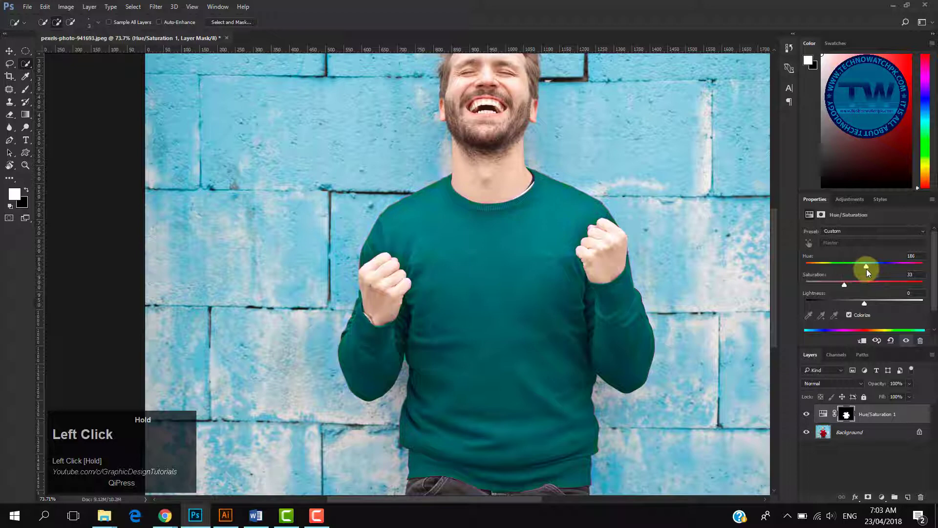
left_click_drag(866, 267, 888, 266)
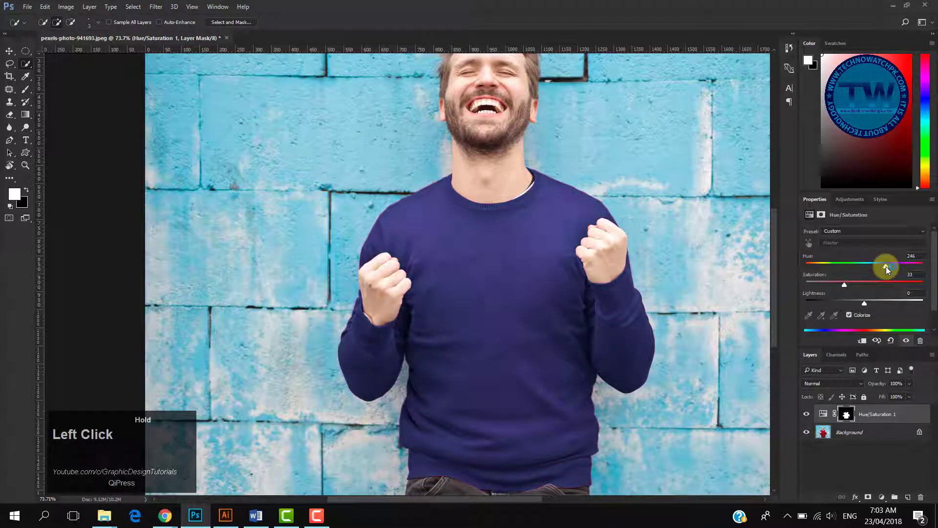
left_click_drag(887, 267, 866, 284)
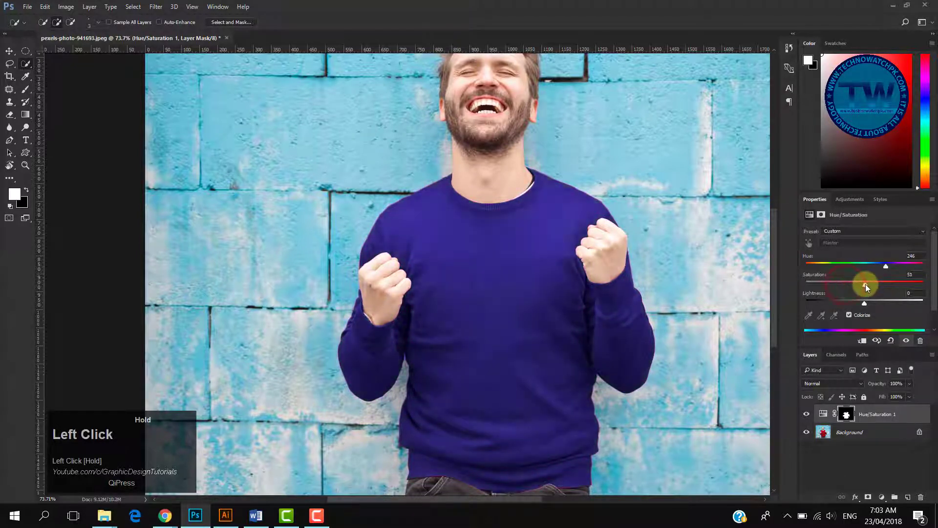
left_click_drag(866, 285, 868, 285)
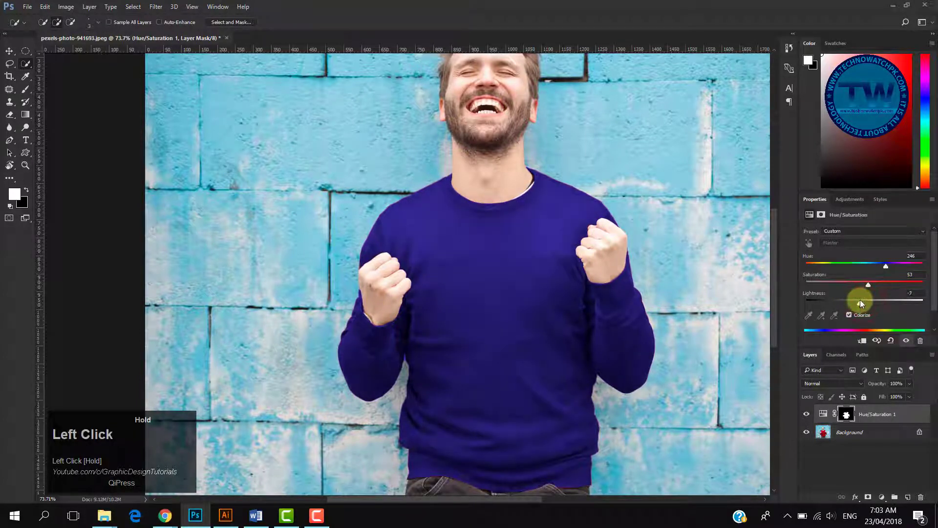
left_click_drag(887, 265, 906, 265)
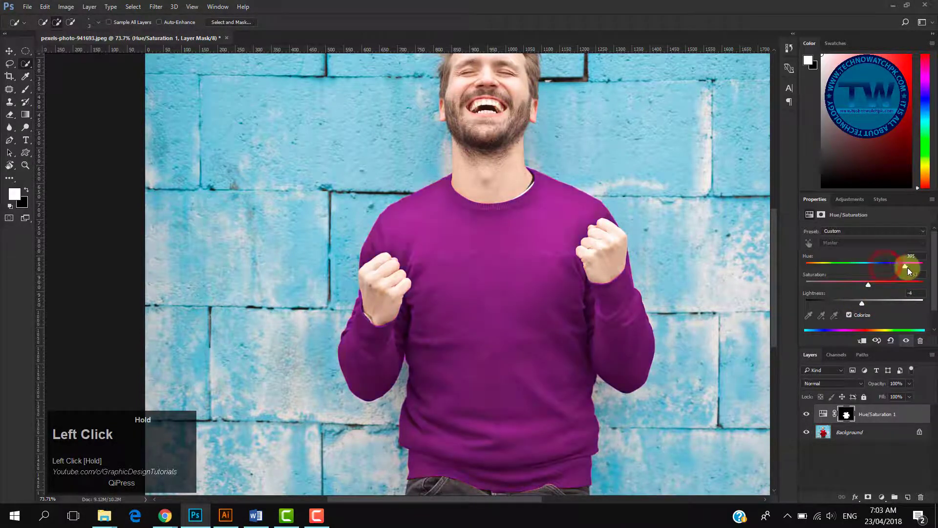
left_click_drag(904, 264, 847, 264)
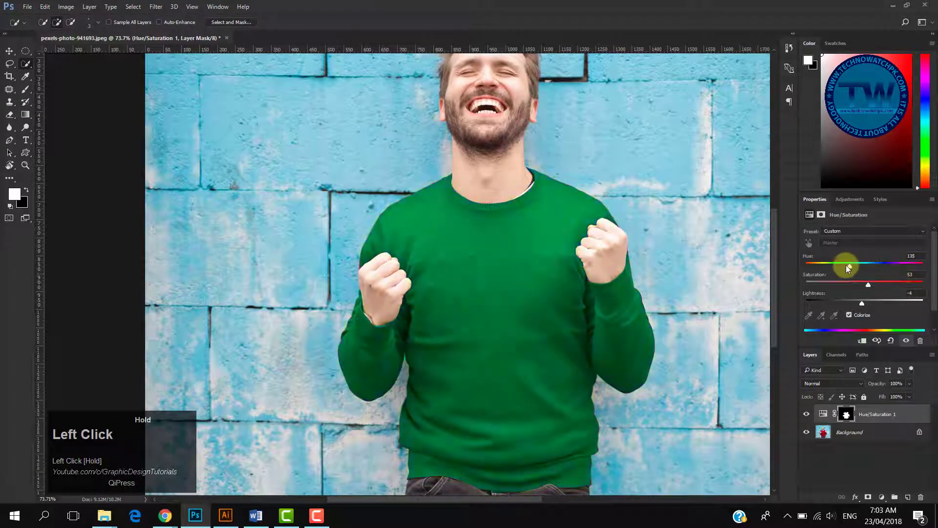
left_click_drag(847, 264, 813, 263)
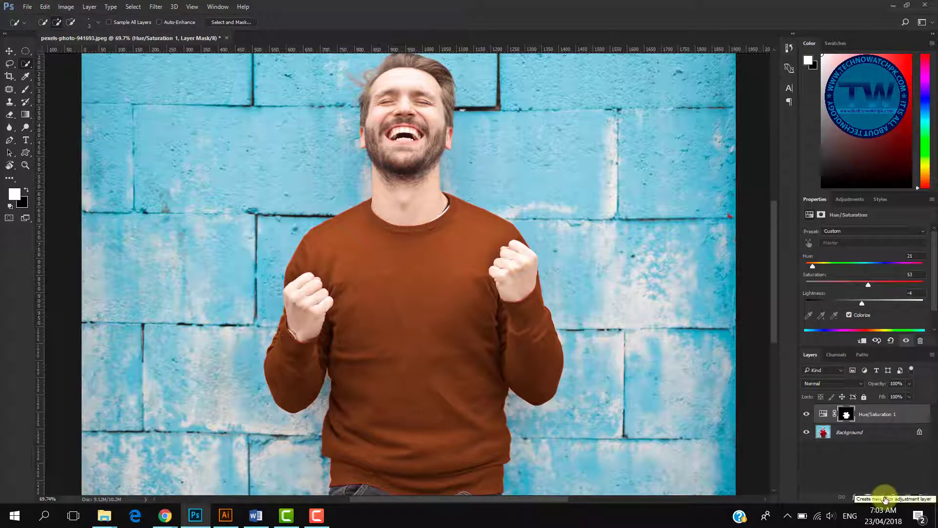
left_click(888, 498)
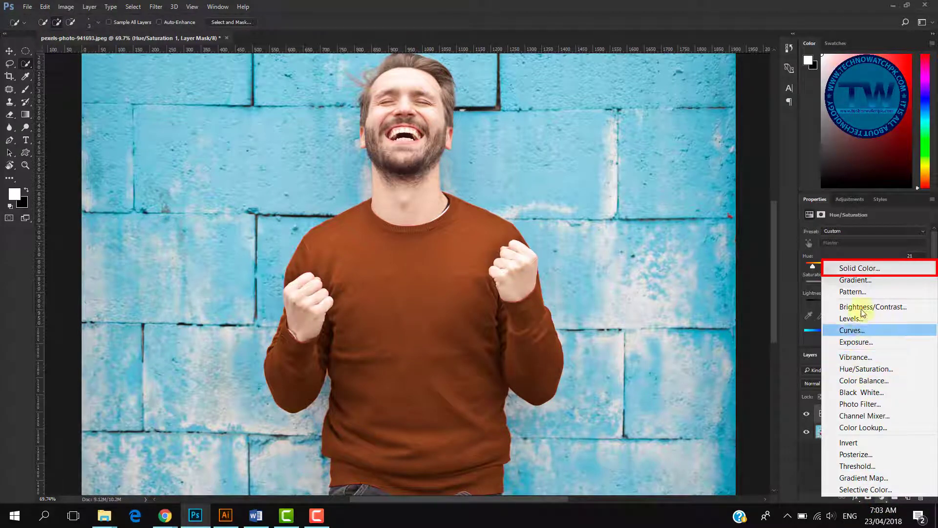
left_click(858, 269)
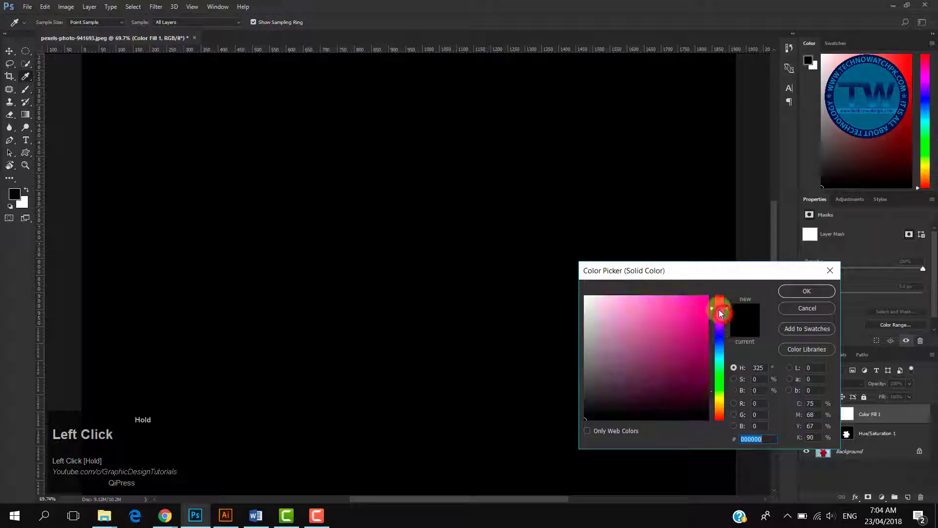
left_click(806, 291)
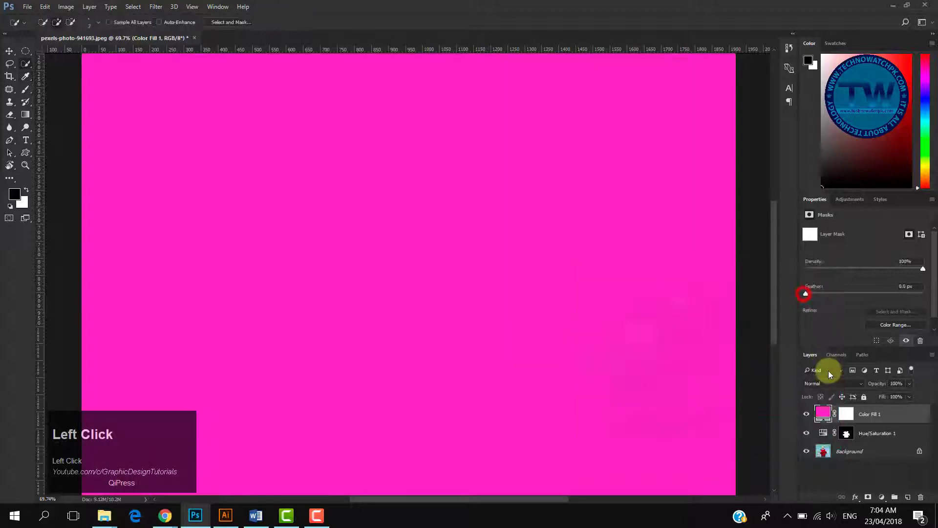
left_click(847, 433)
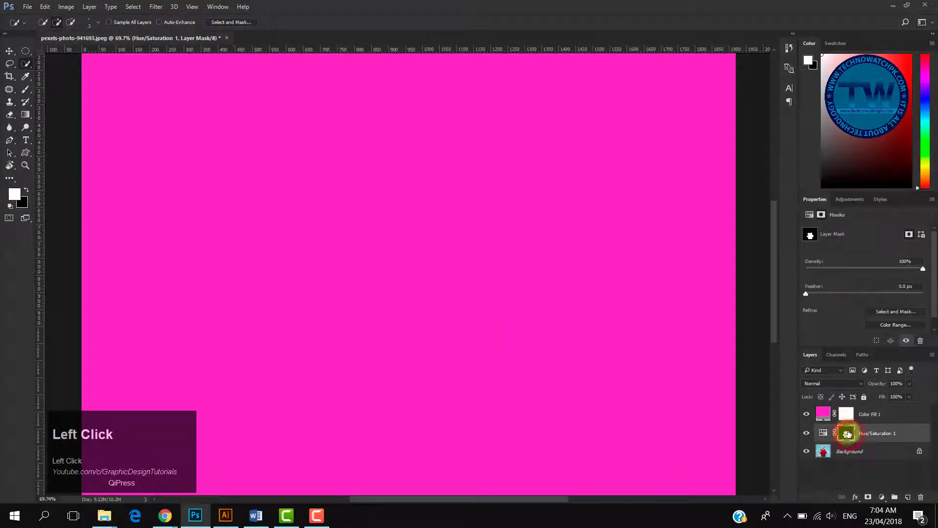
left_click(846, 432)
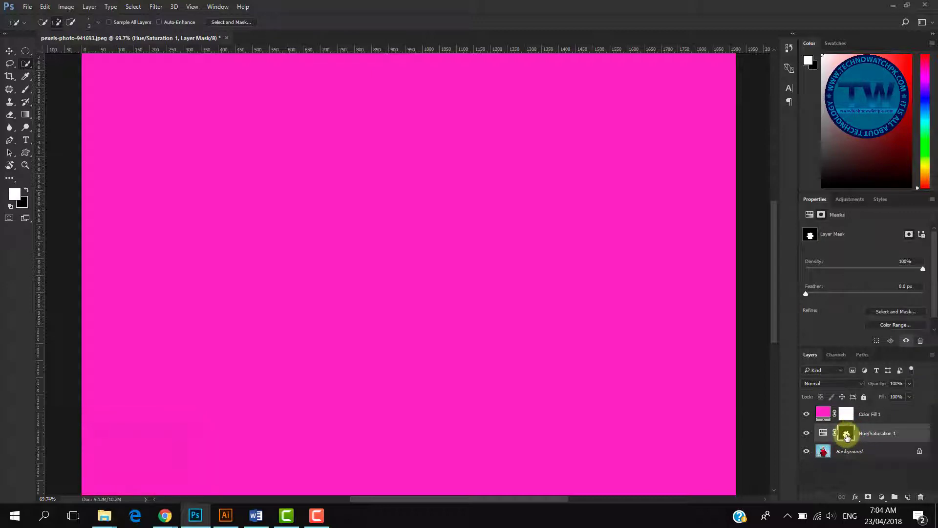
mouse_move(846, 433)
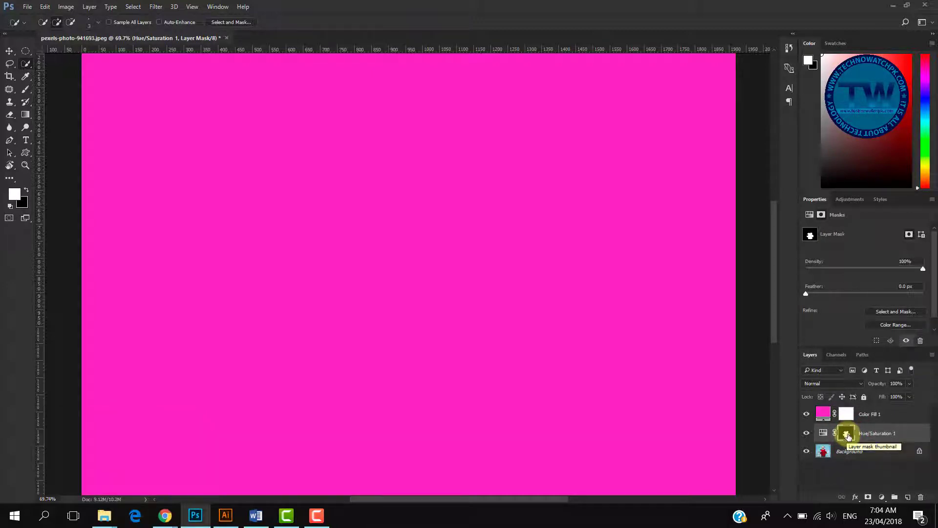
Step: Copy the Hue/Saturation sweater mask onto Color Fill 1, replacing its mask
left_click(847, 433)
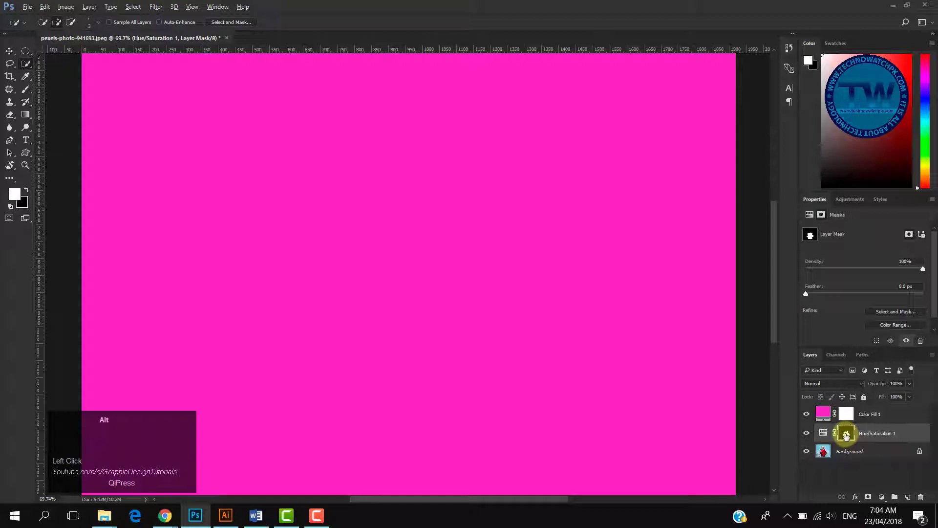
left_click(846, 414)
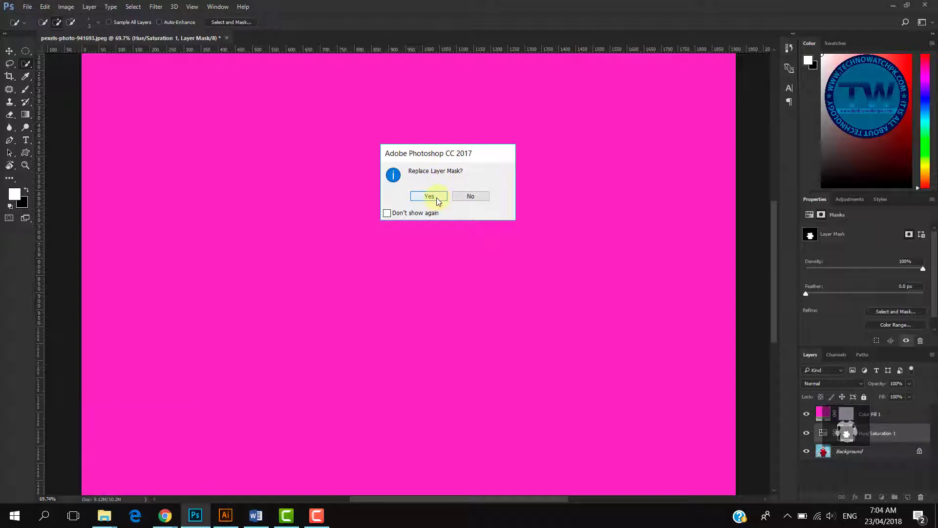
left_click(428, 195)
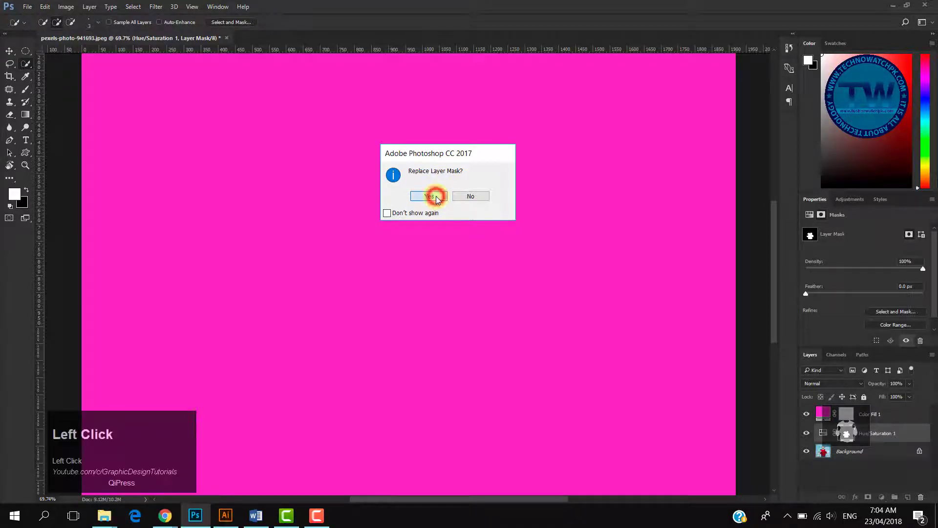
left_click(427, 196)
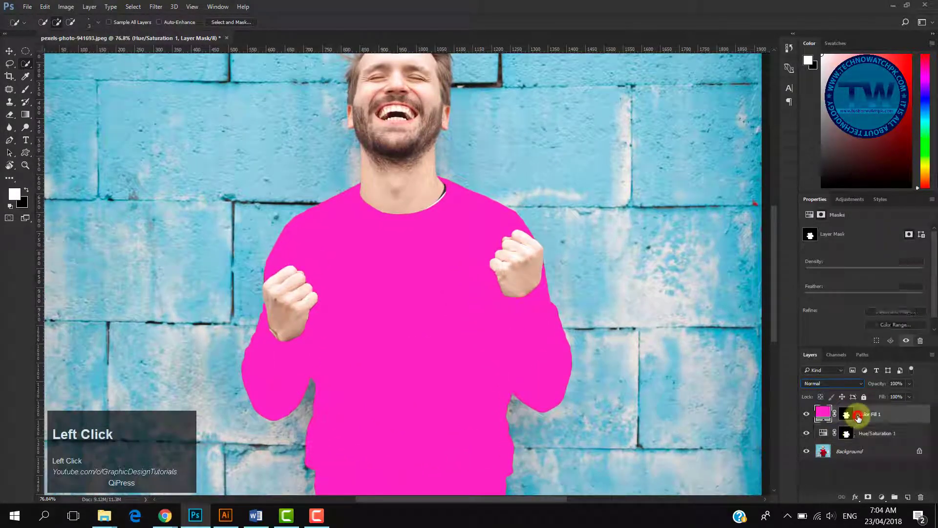
Step: Set the Color Fill 1 blend mode to Color for a textured magenta sweater
left_click(823, 414)
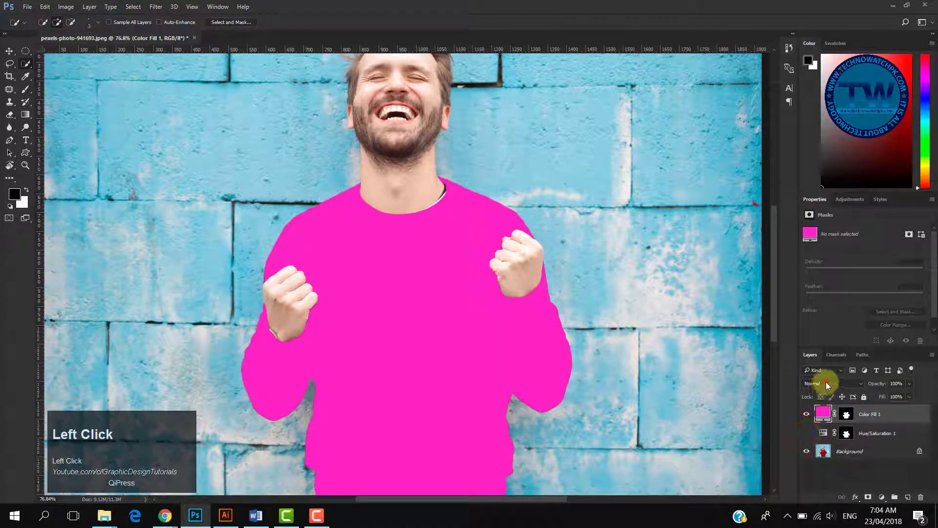
left_click(831, 383)
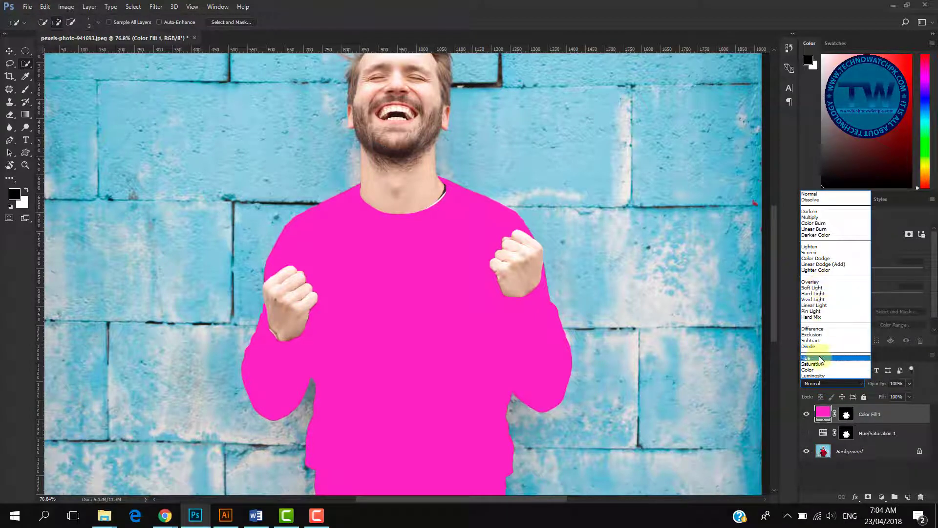
left_click(807, 369)
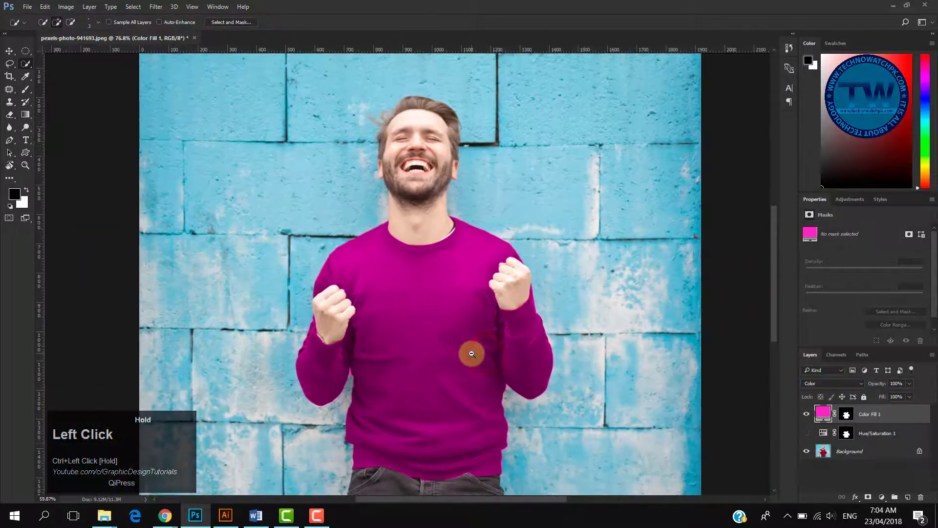
left_click(471, 353)
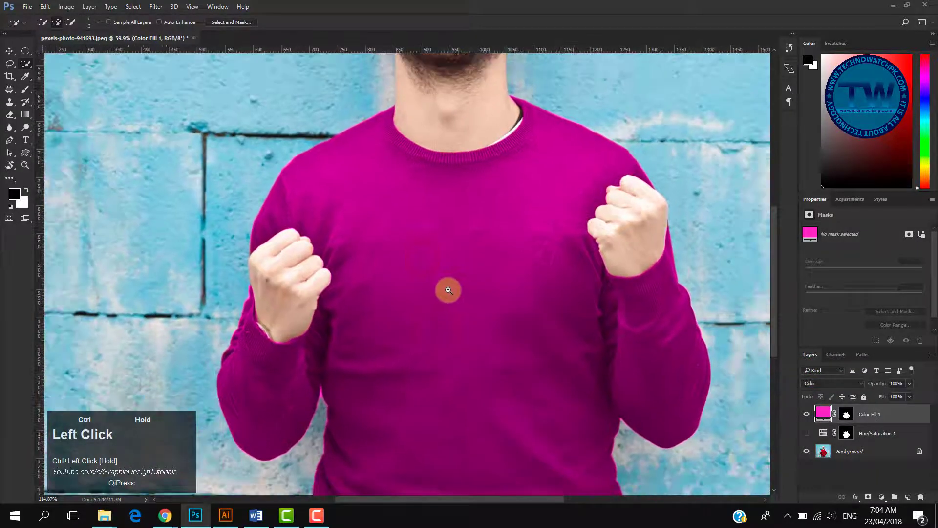
Step: Change Color Fill 1 to dark navy 031a32 in the Color Picker
left_click(824, 413)
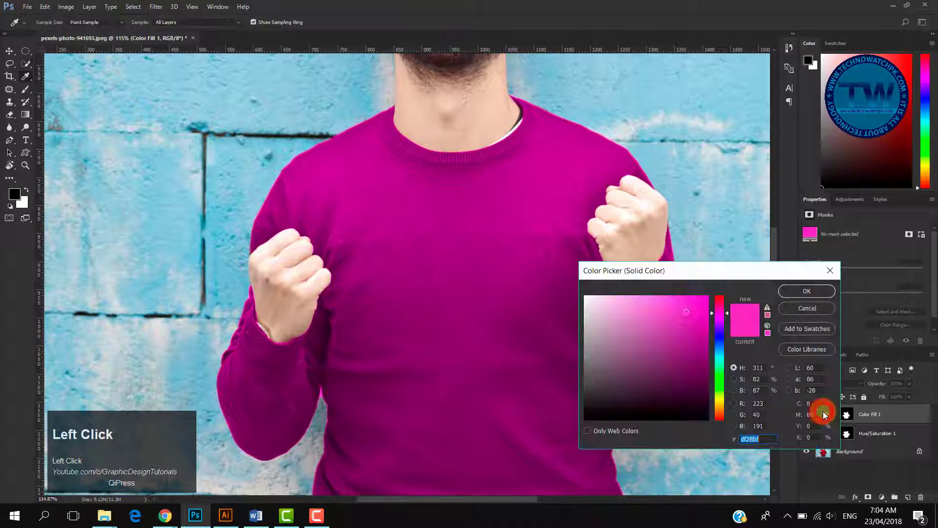
left_click(694, 346)
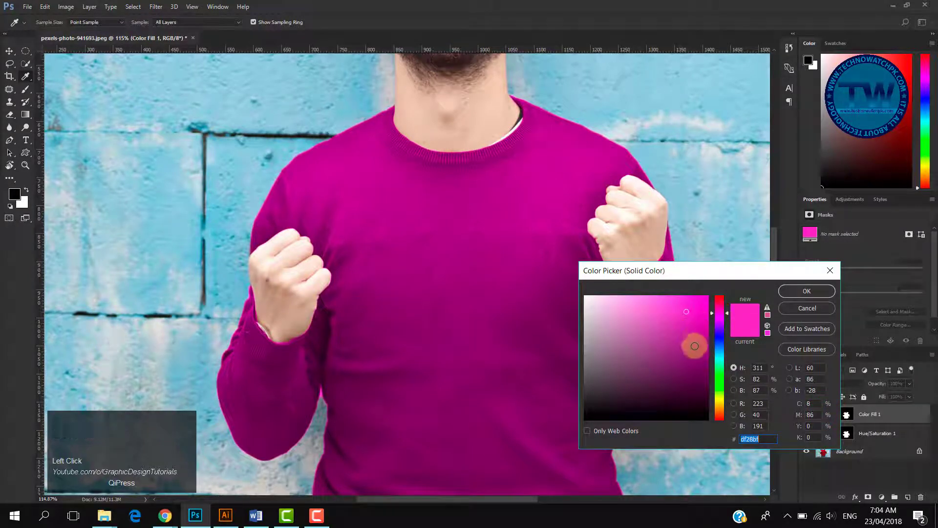
left_click(720, 344)
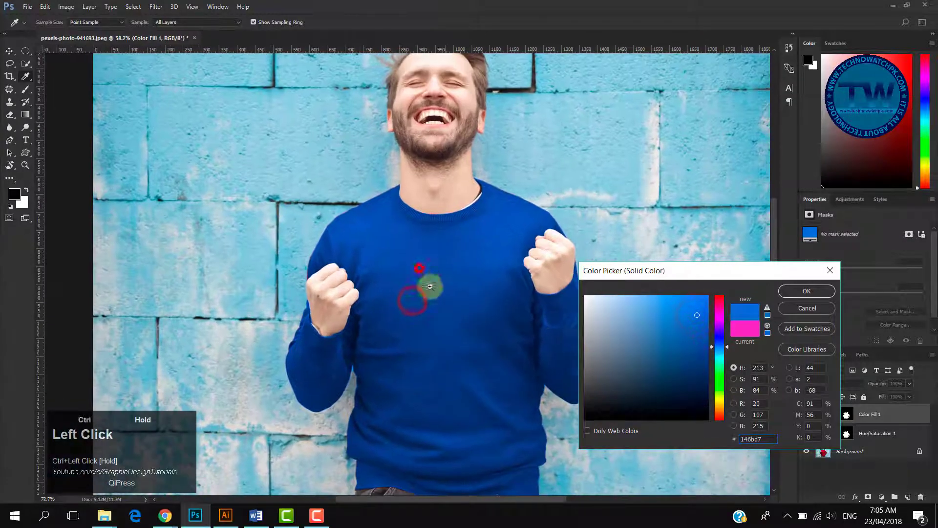
left_click(700, 307)
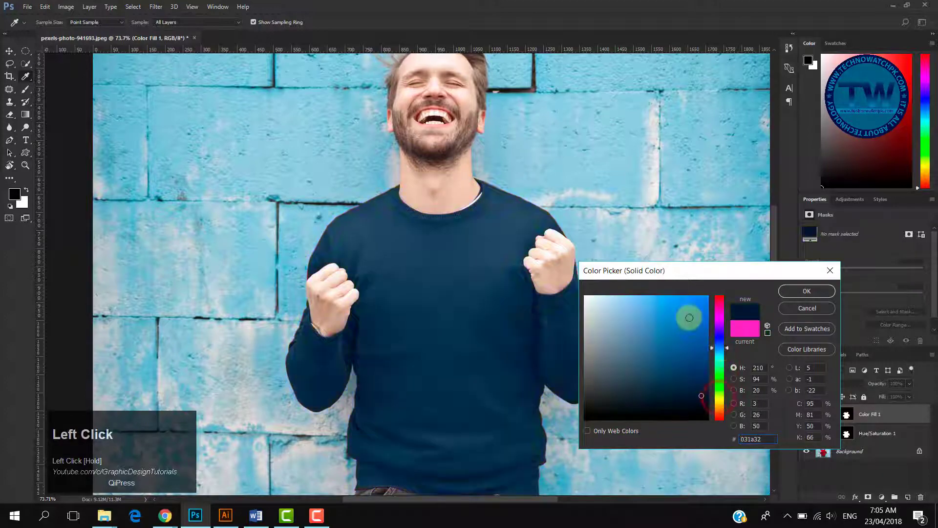
left_click(806, 291)
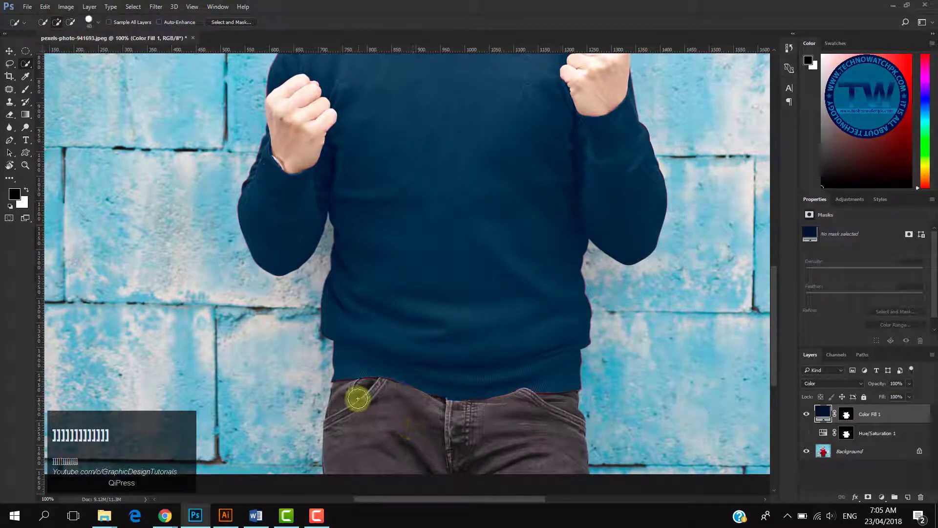
Step: Quick-select the grey jeans below the navy sweater
left_click_drag(358, 399, 351, 421)
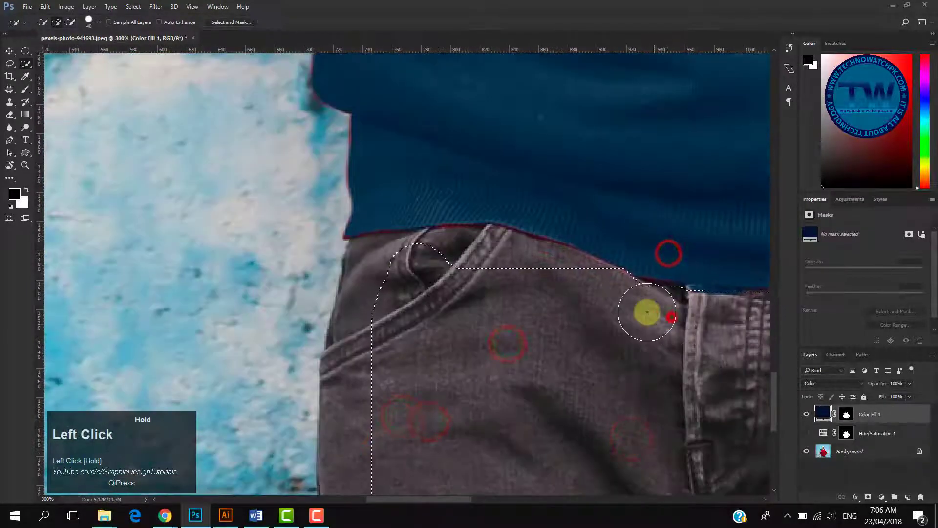
left_click_drag(646, 312, 347, 407)
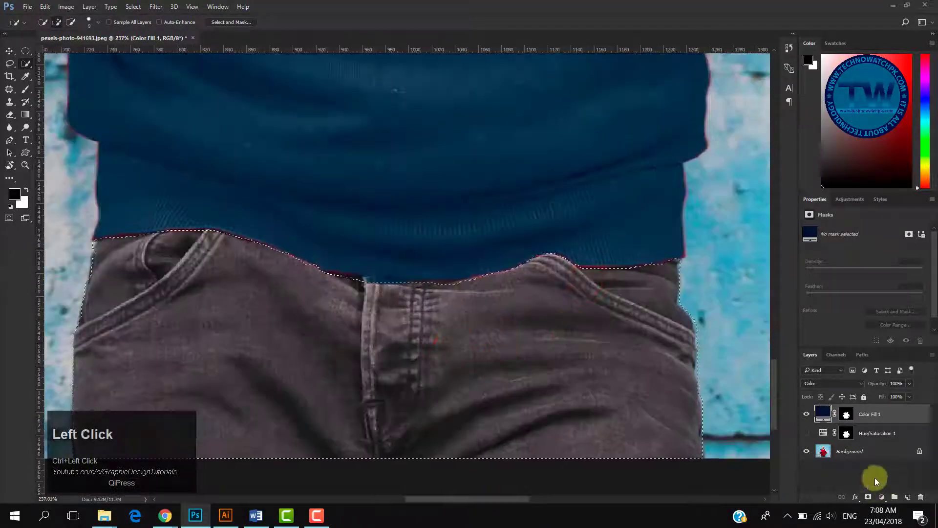
Step: Add a colorized Hue/Saturation layer on the jeans, adjusting hue and saturation toward dark green
left_click(881, 496)
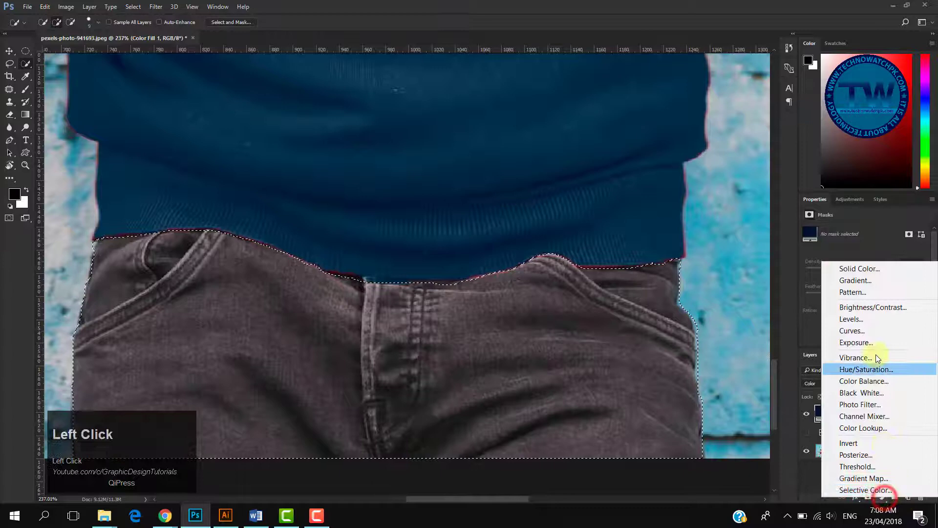
left_click(867, 369)
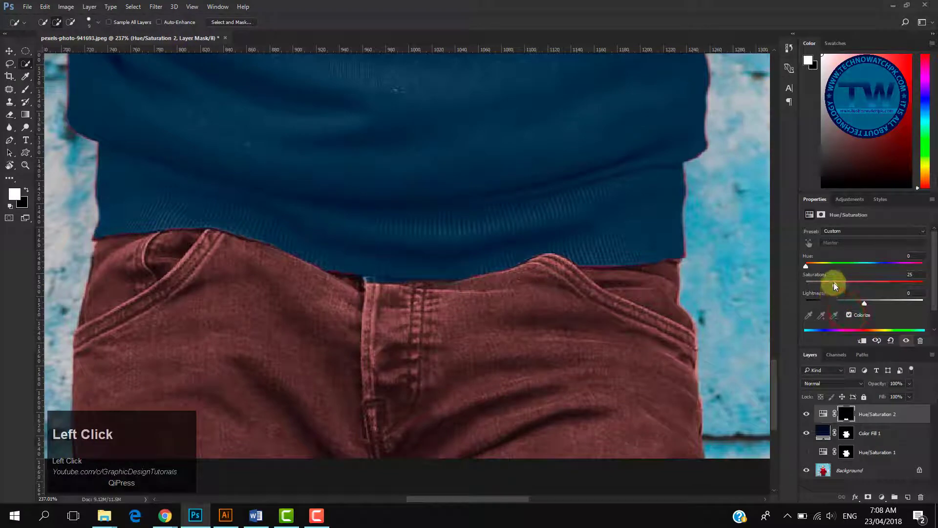
left_click_drag(834, 283, 868, 282)
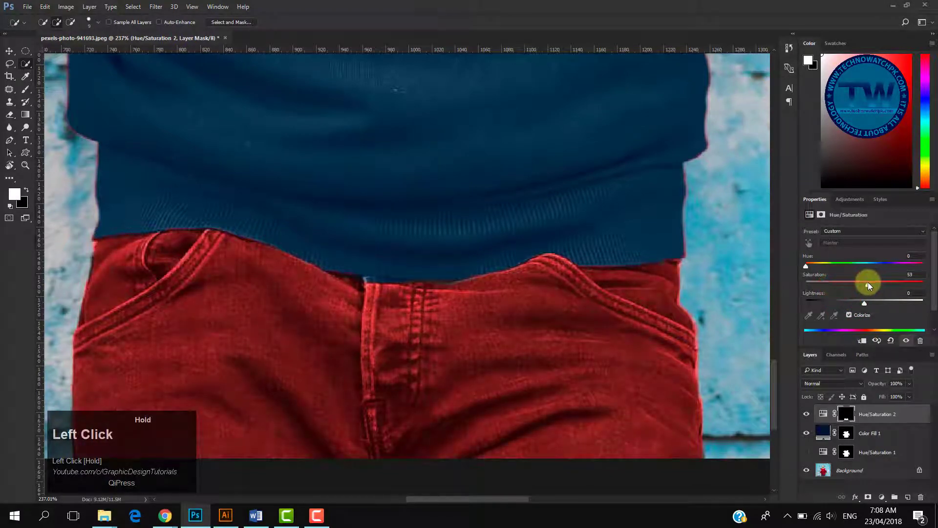
left_click_drag(806, 265, 863, 265)
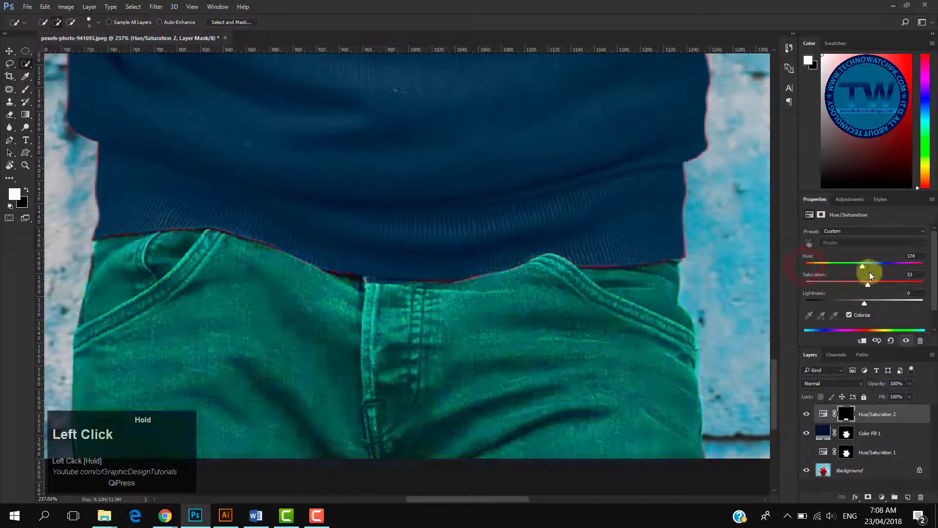
left_click_drag(862, 266, 841, 267)
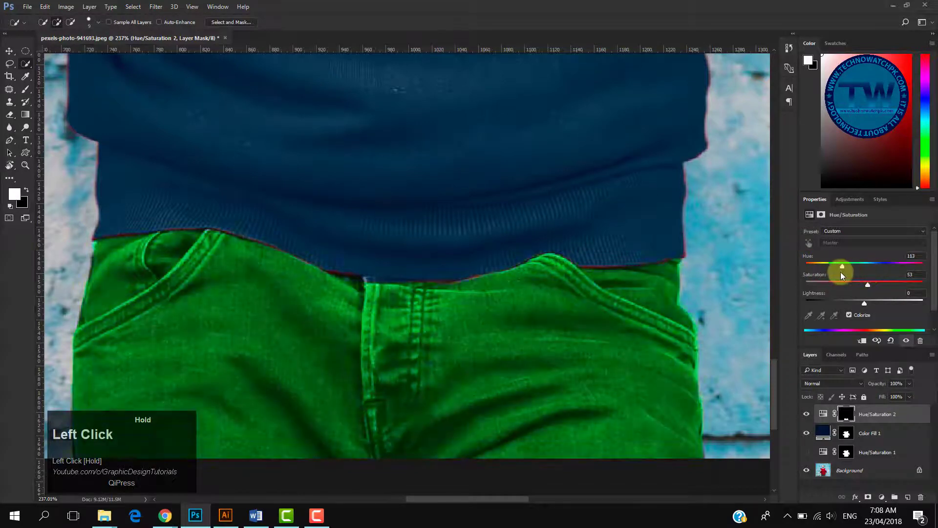
left_click_drag(841, 266, 860, 267)
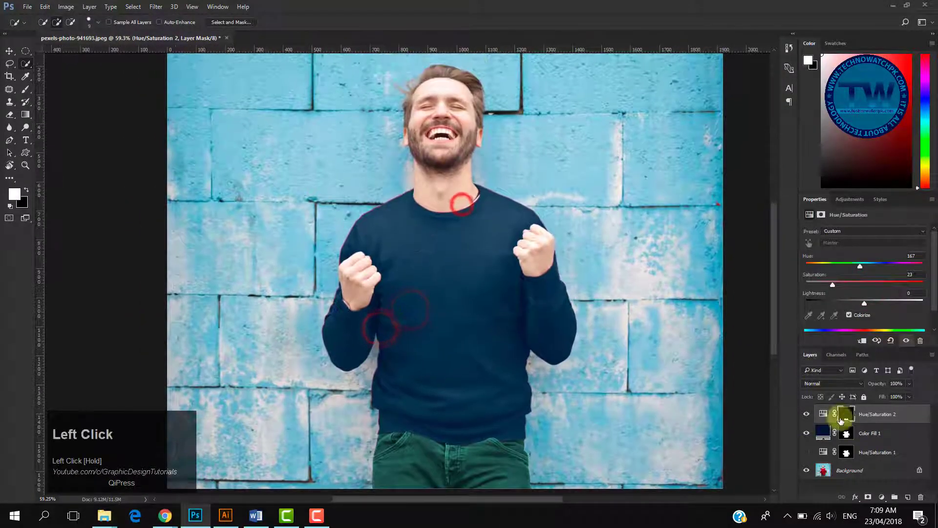
left_click_drag(880, 302, 837, 302)
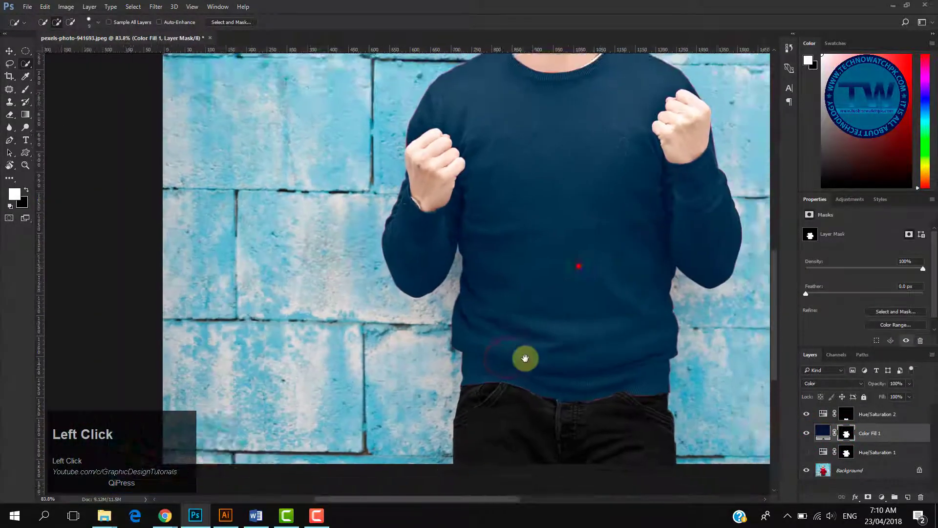
Step: Open pexels-photo-837140, the bearded man in a beige coat
left_click(27, 6)
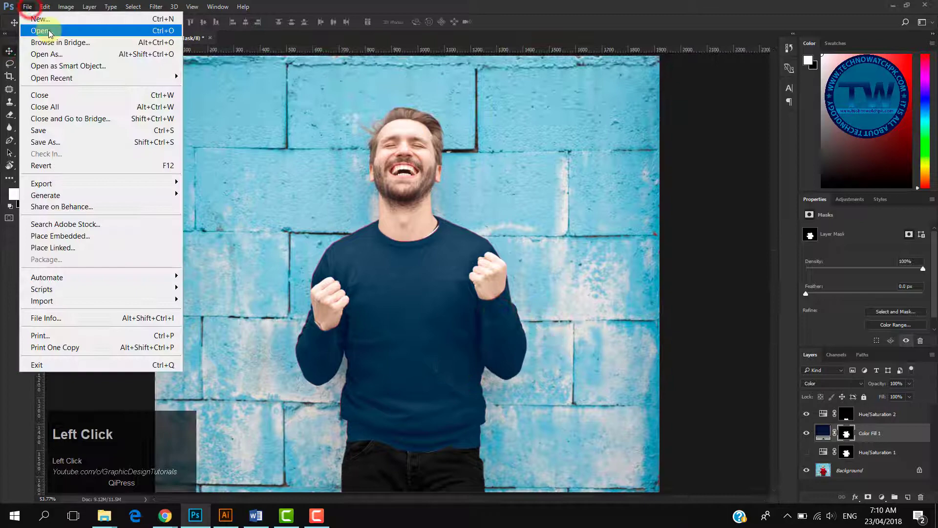
left_click(40, 31)
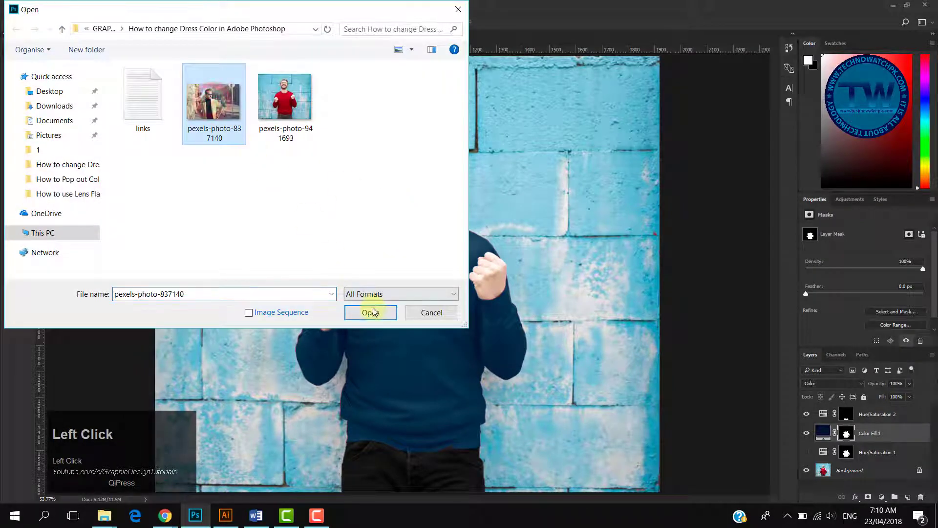
left_click(371, 311)
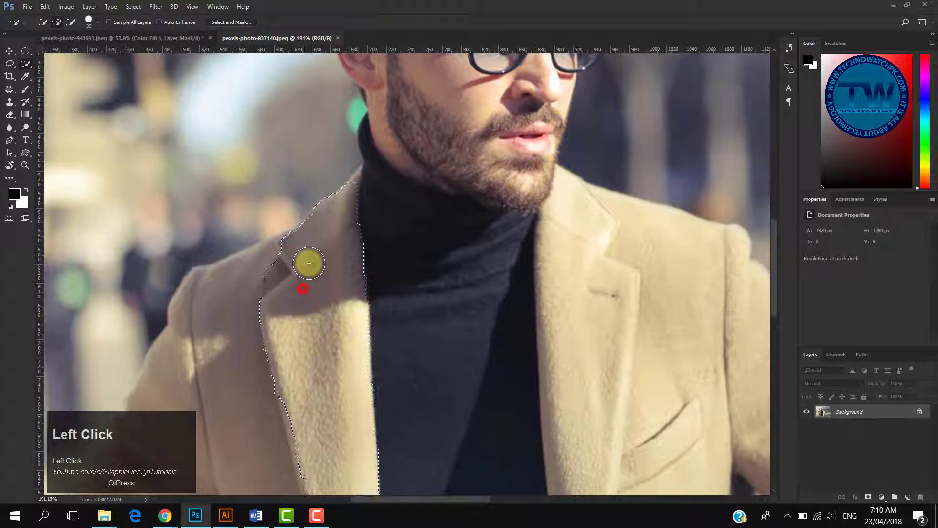
Step: Add the coat's lapel to the Quick Selection and subtract the background gap by the arm
left_click_drag(310, 263, 238, 304)
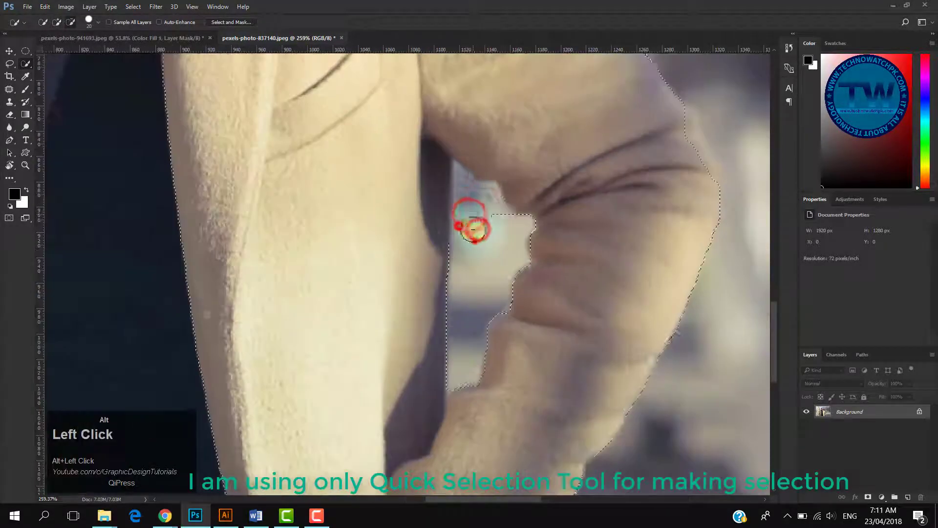
left_click(435, 305)
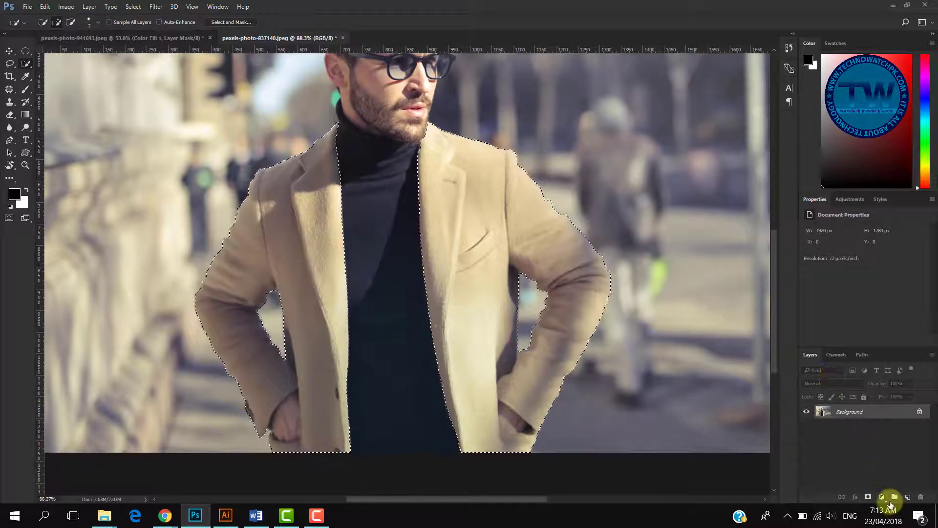
Step: Add a colorizing Hue/Saturation layer with Hue about 224, Saturation 48, Lightness -39
left_click(889, 370)
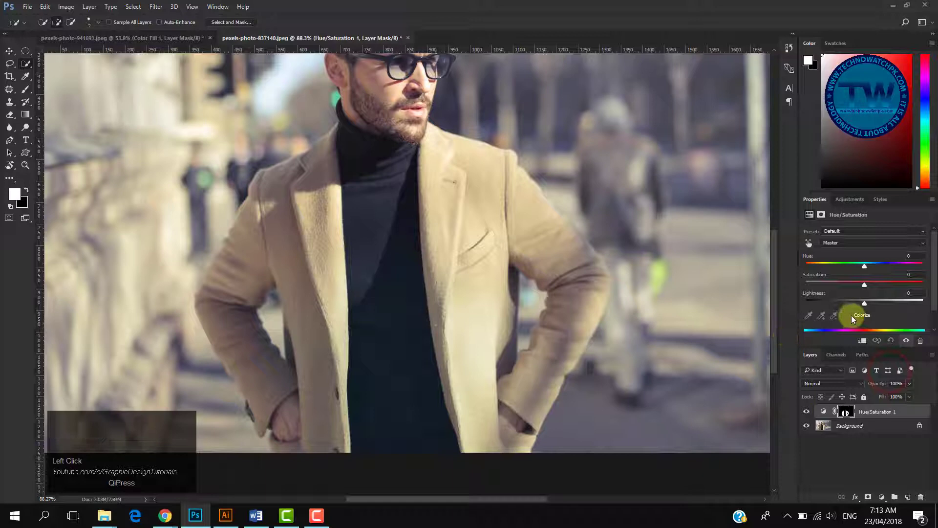
left_click(849, 315)
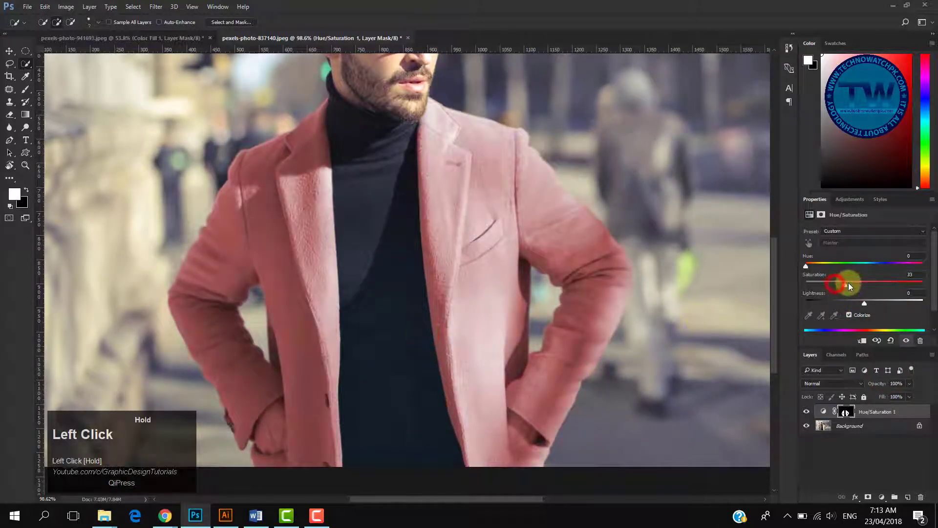
left_click_drag(843, 283, 876, 284)
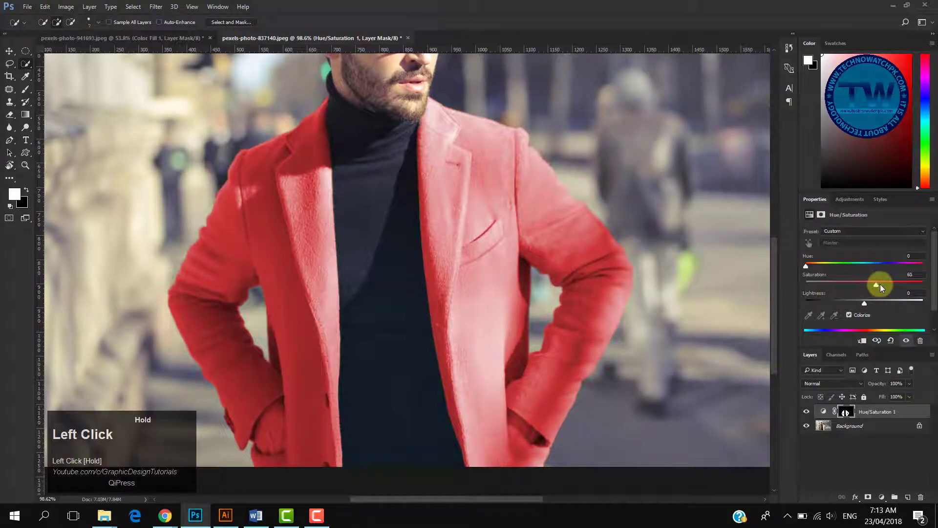
left_click_drag(881, 285, 869, 284)
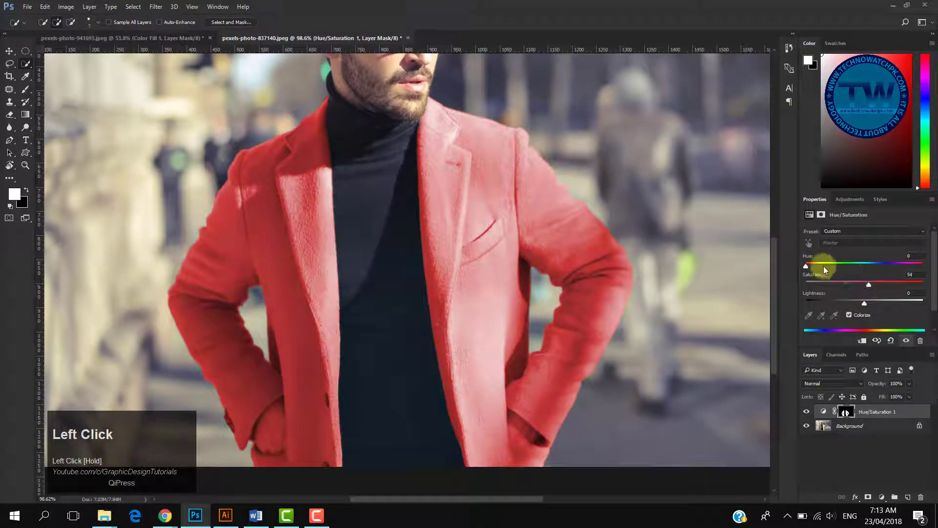
left_click_drag(805, 265, 869, 264)
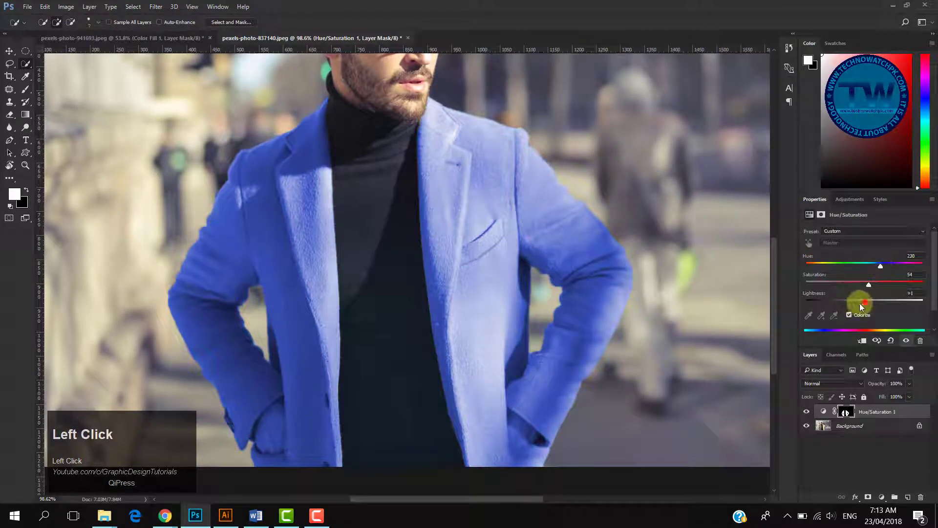
left_click_drag(863, 303, 848, 303)
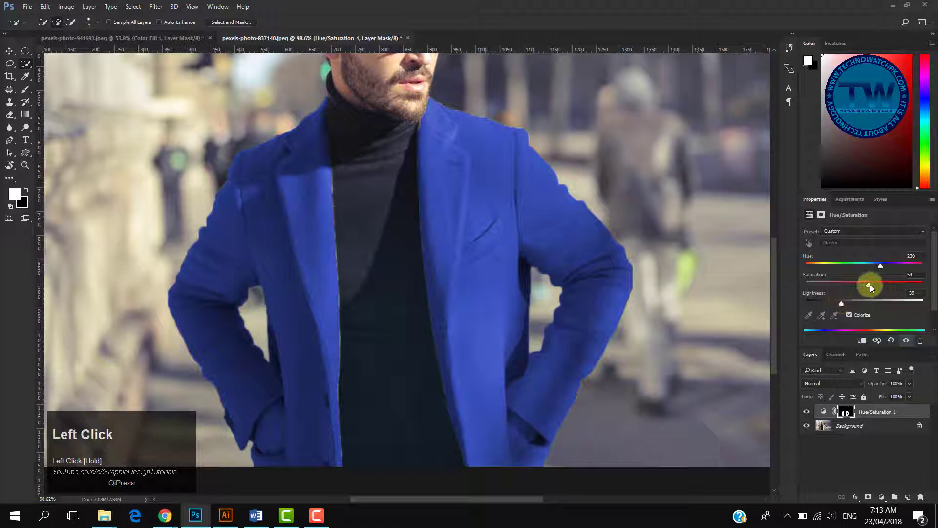
left_click_drag(871, 285, 864, 285)
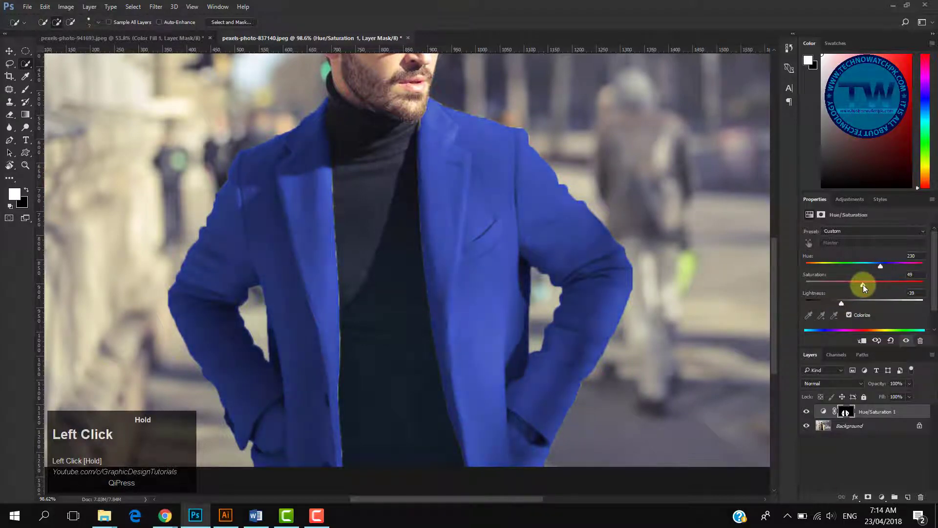
left_click_drag(865, 285, 863, 285)
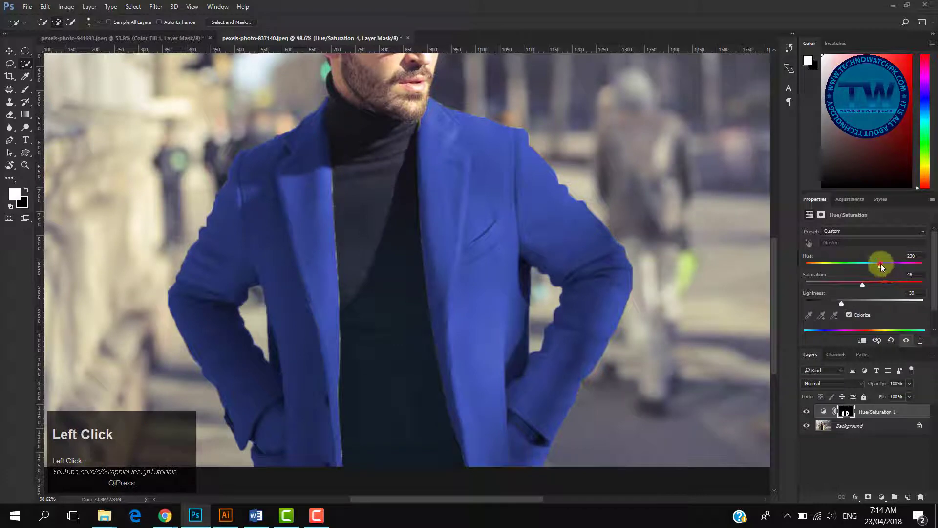
left_click_drag(895, 264, 879, 265)
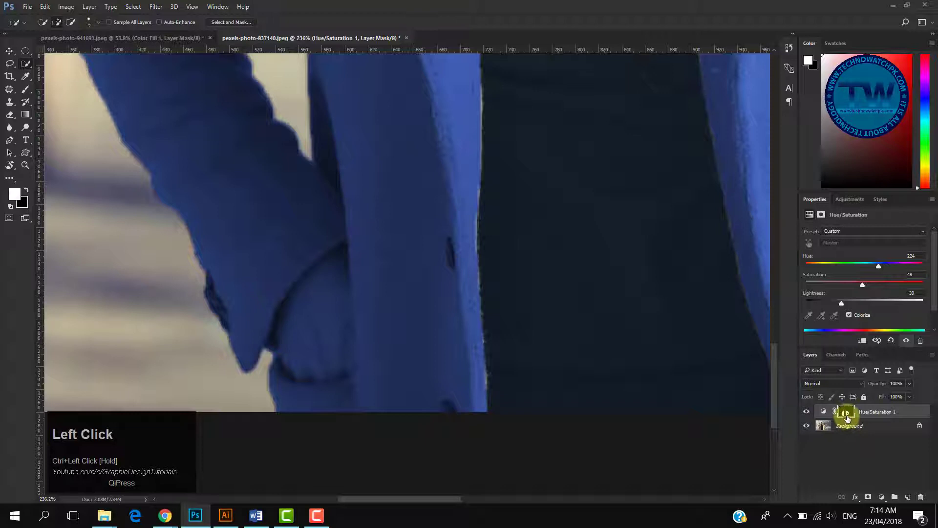
Step: Target the Hue/Saturation mask, reset colours to black and white, and paint out the lower hand
left_click(846, 413)
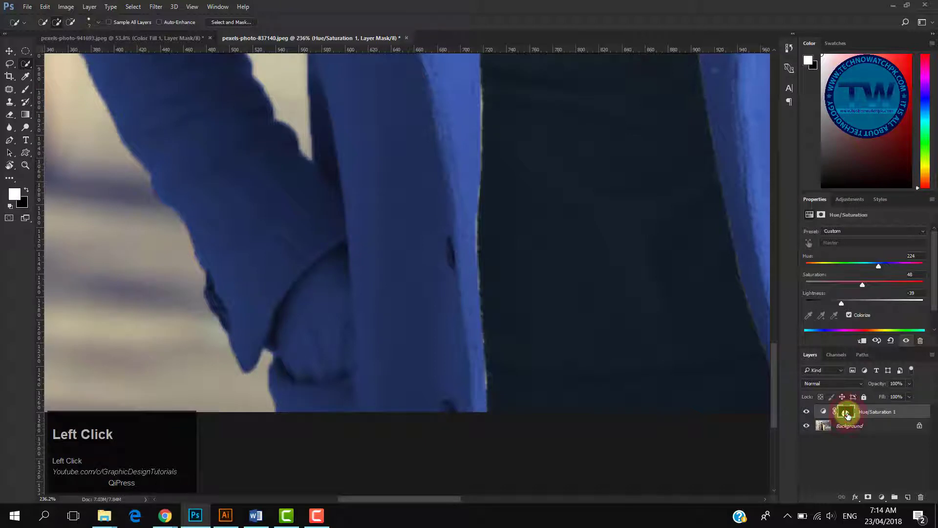
left_click(846, 412)
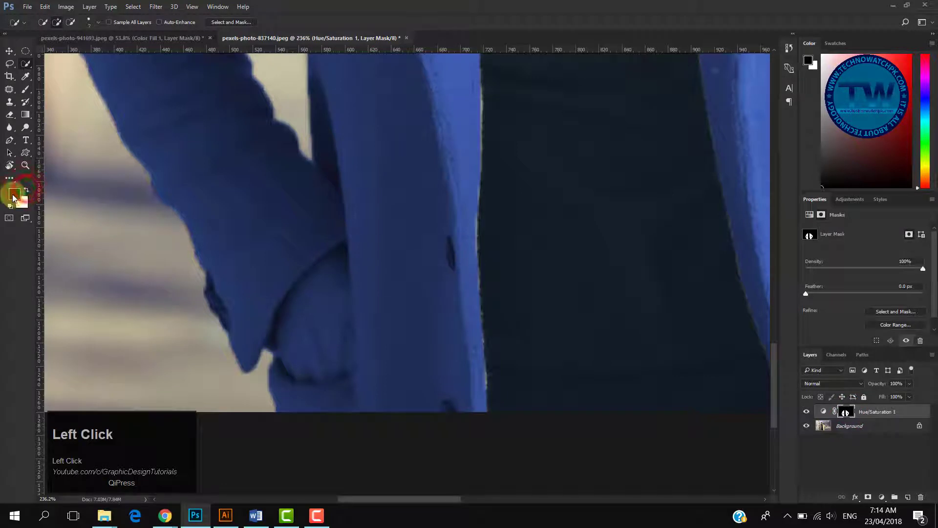
left_click(10, 88)
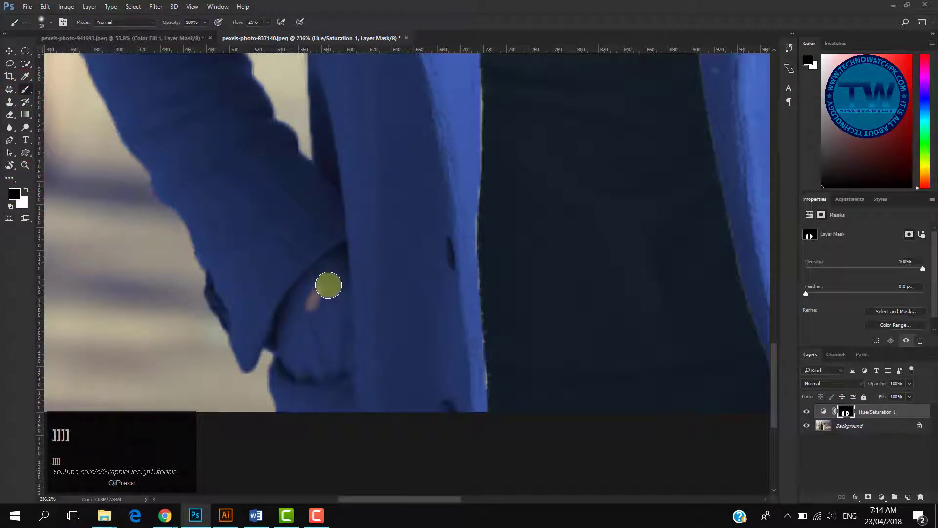
left_click_drag(328, 284, 316, 280)
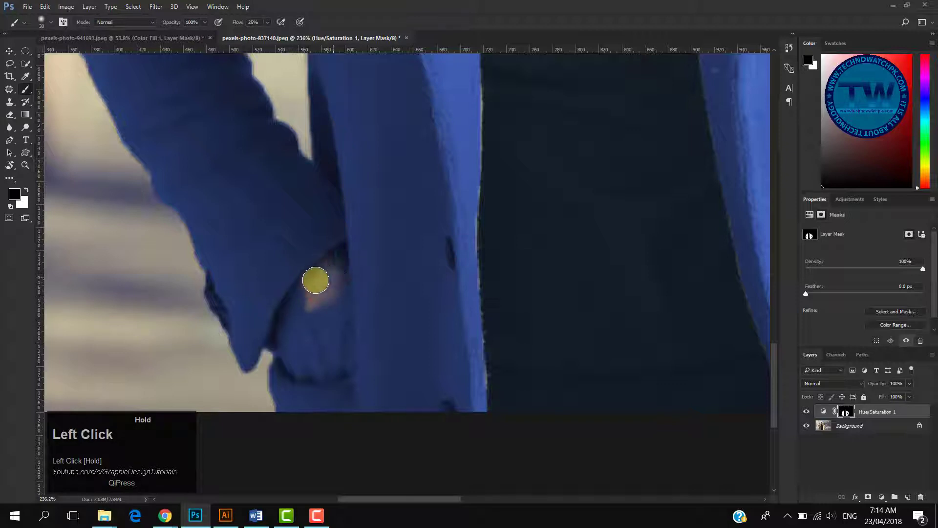
left_click_drag(316, 280, 314, 351)
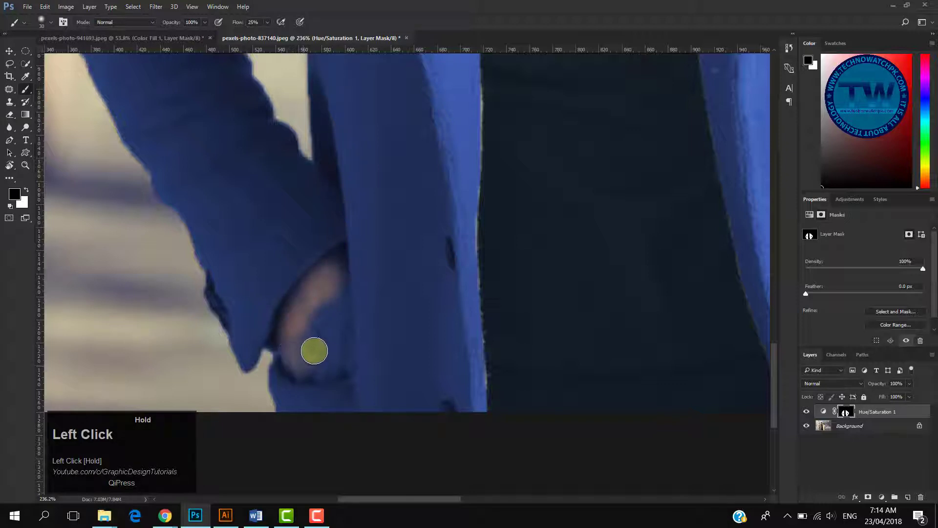
left_click_drag(314, 350, 304, 302)
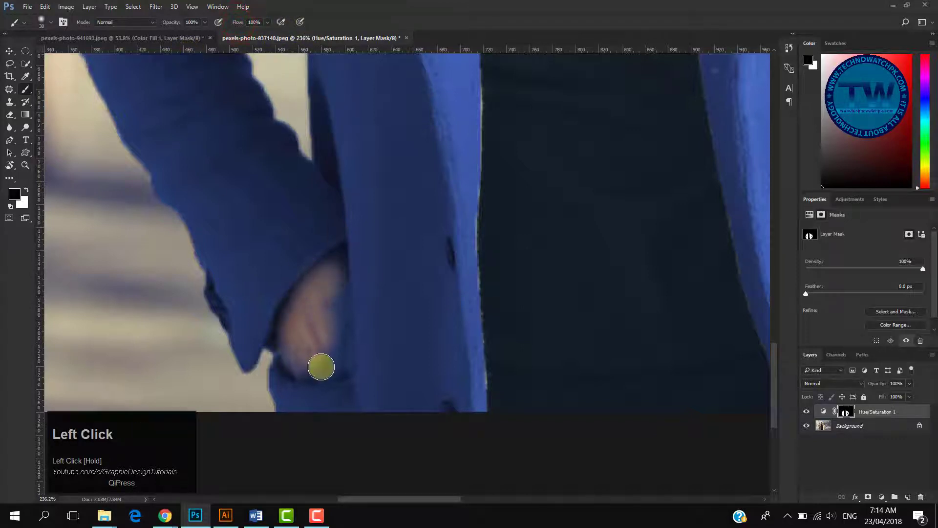
Step: Paint black over the knuckles, wrist and remaining skin near the sleeve
left_click_drag(322, 367, 332, 344)
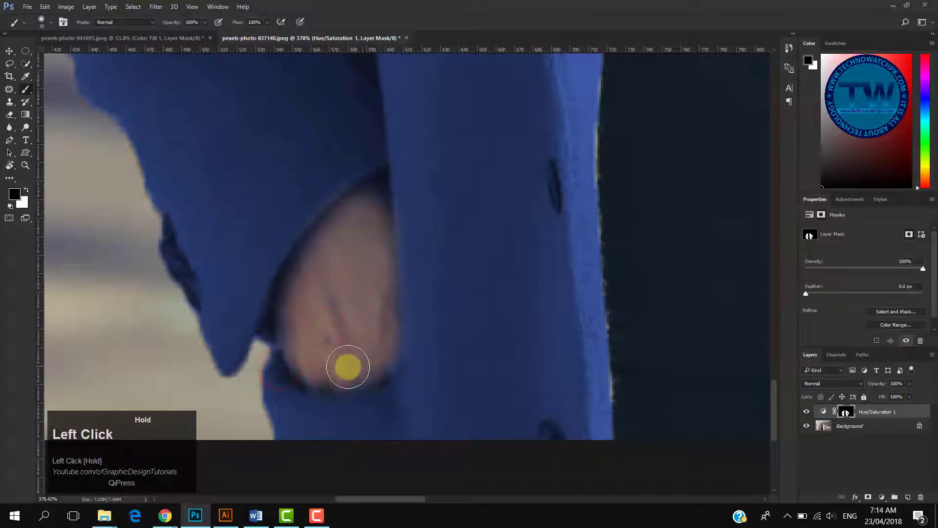
left_click_drag(348, 367, 331, 268)
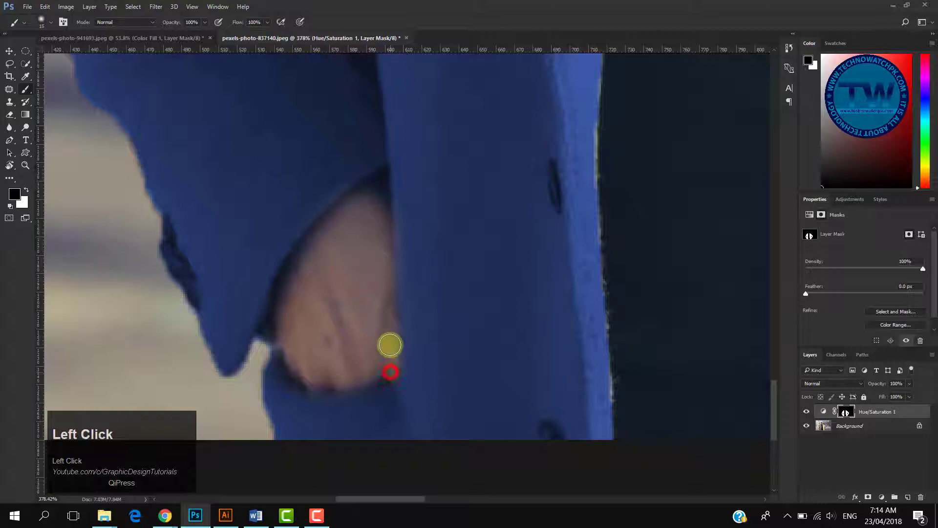
left_click_drag(391, 344, 375, 216)
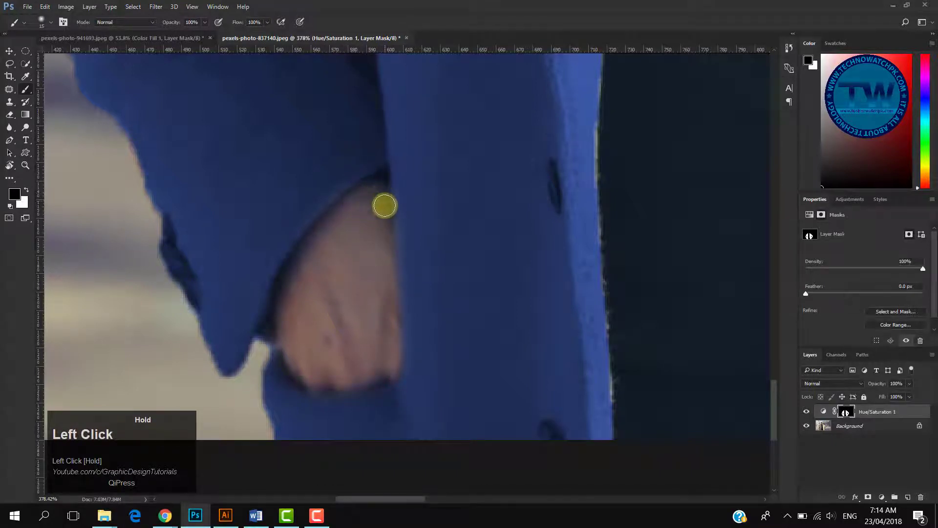
left_click_drag(384, 205, 396, 221)
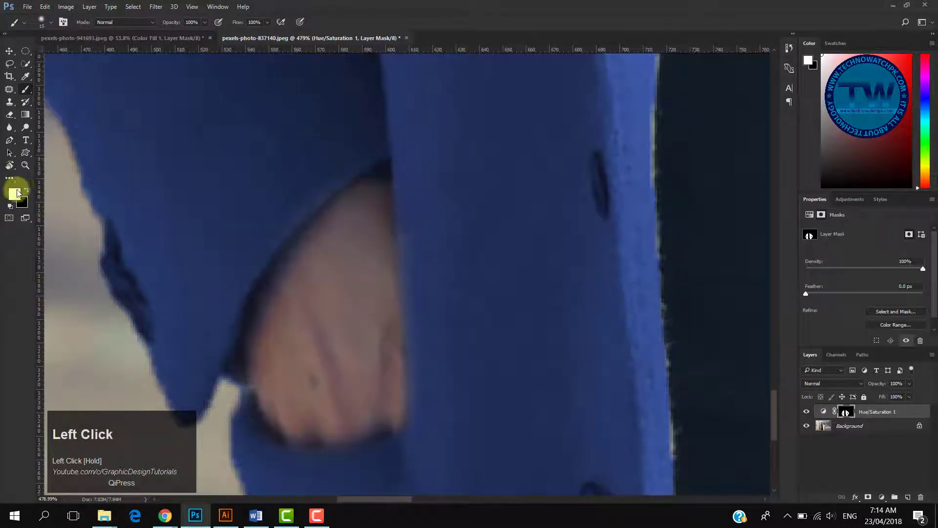
left_click(376, 227)
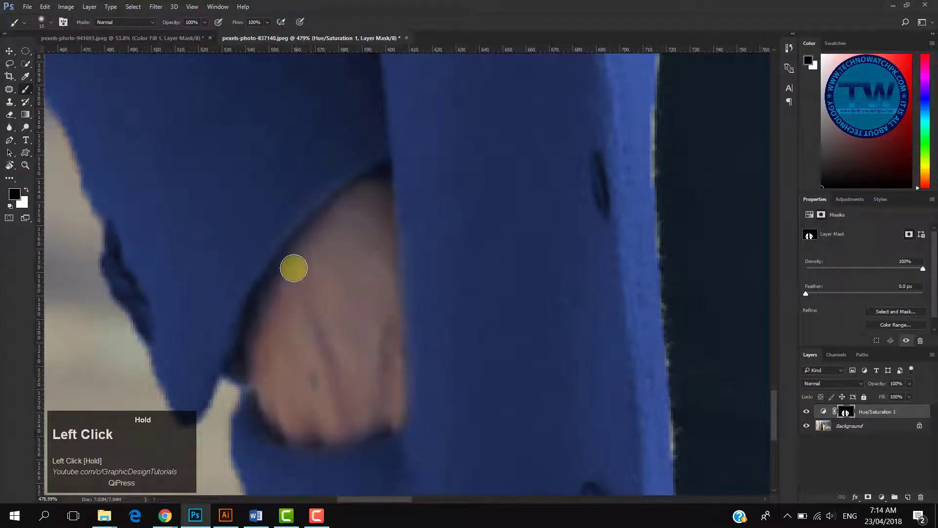
left_click_drag(293, 267, 288, 382)
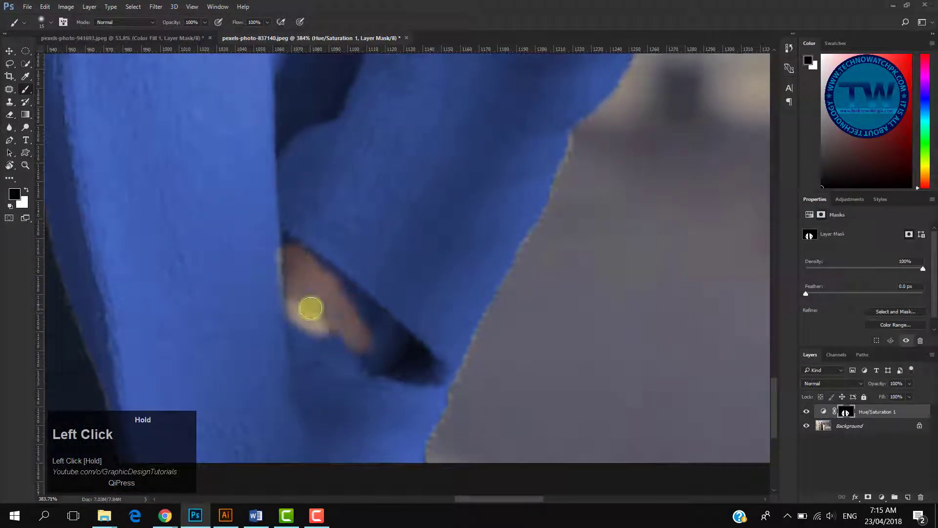
left_click_drag(310, 309, 368, 363)
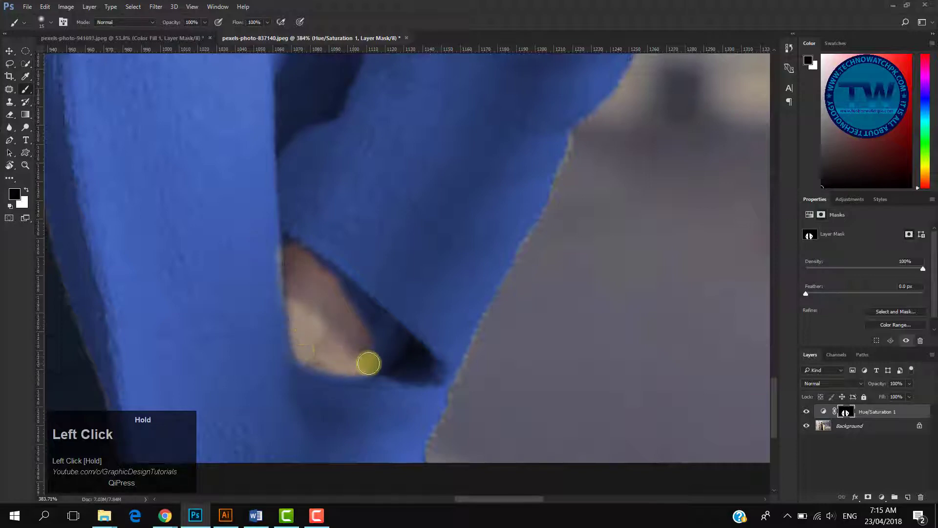
left_click_drag(368, 363, 381, 327)
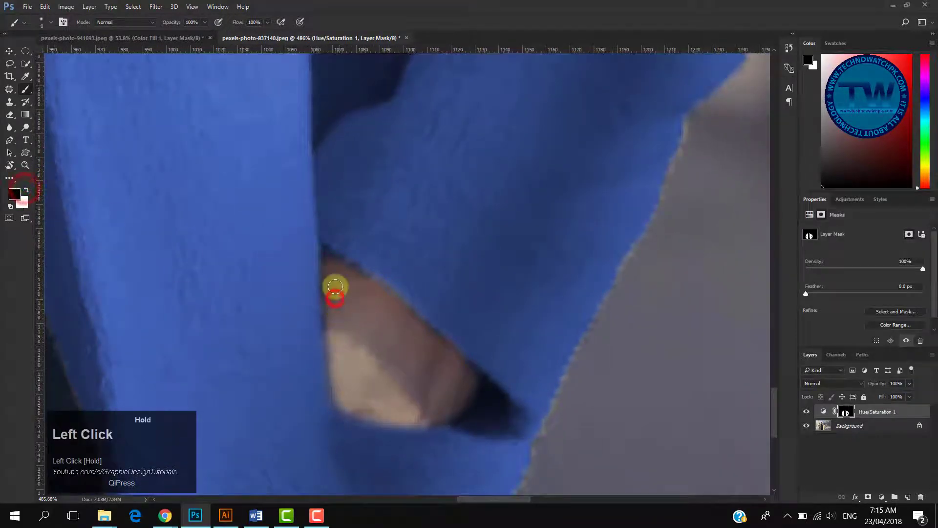
left_click_drag(335, 291, 462, 394)
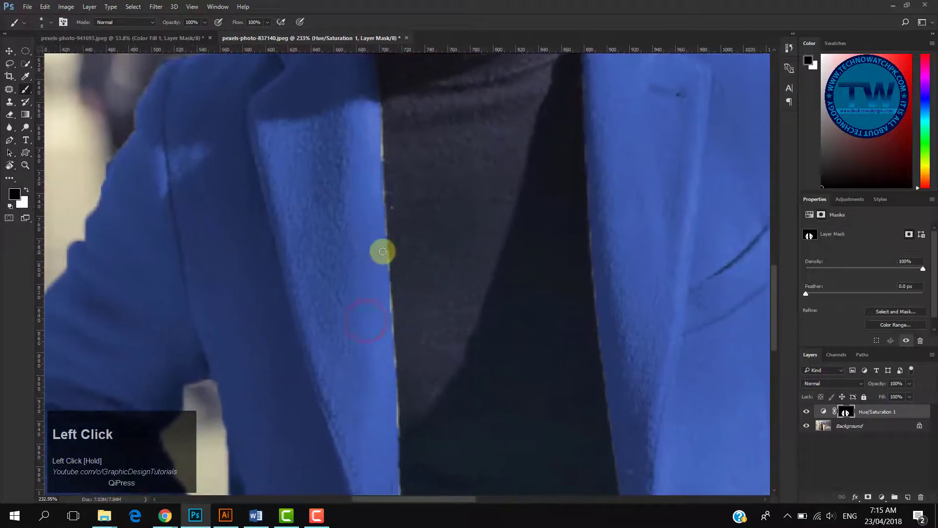
Step: Refine the coat mask's edge along the turtleneck in Select and Mask with the Refine Edge brush
scroll("down", 3)
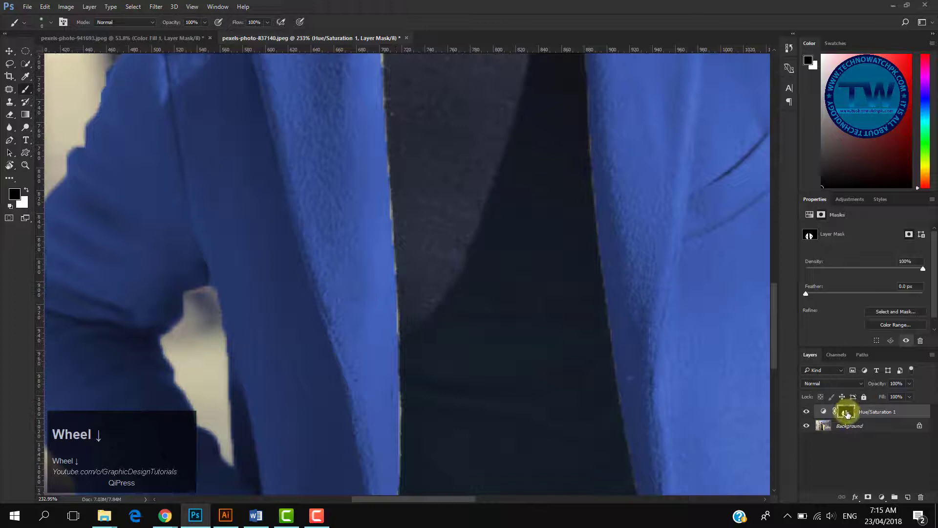
right_click(847, 413)
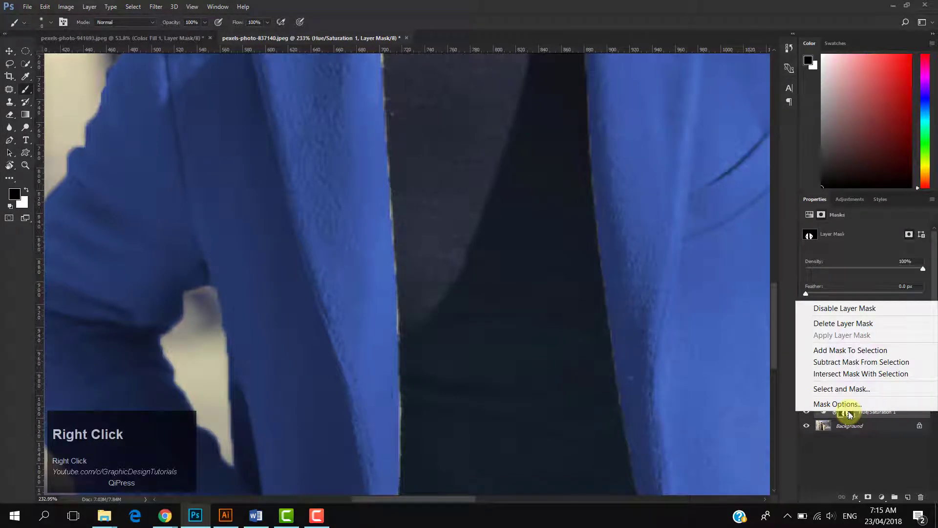
left_click(842, 389)
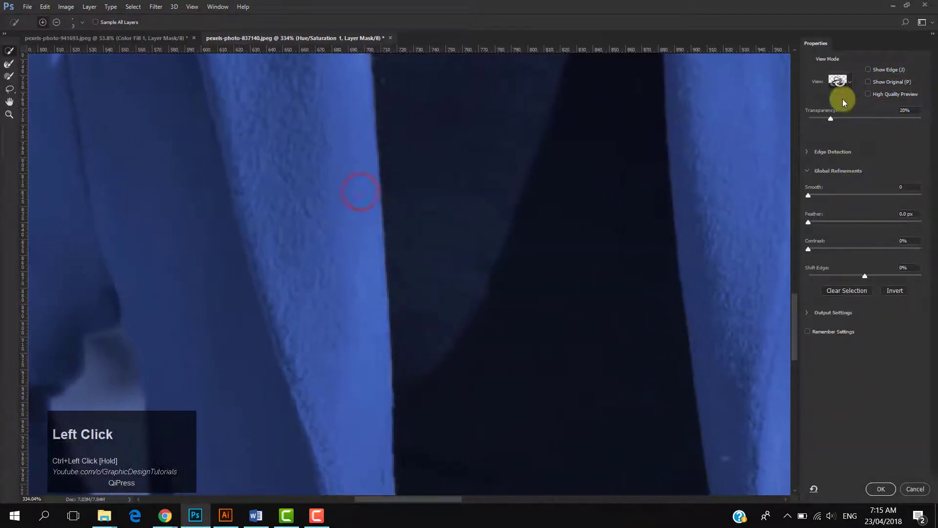
left_click(839, 80)
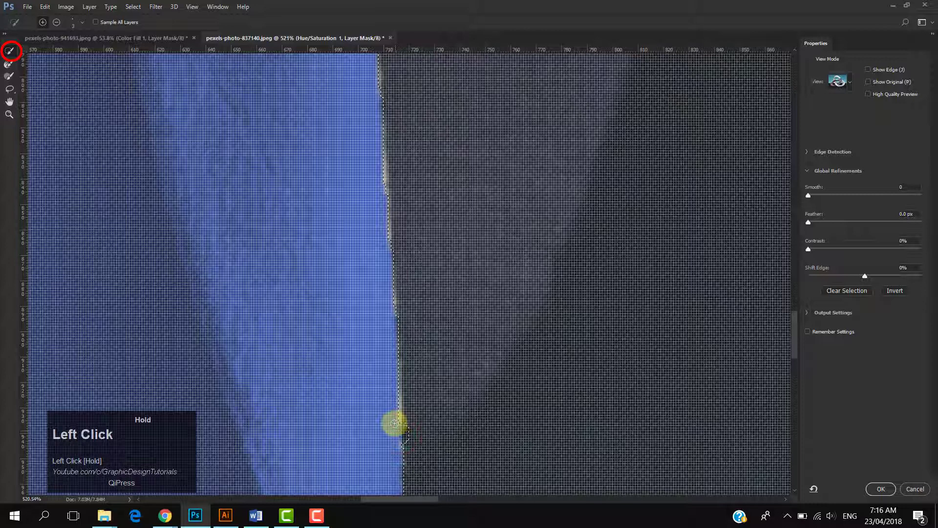
left_click_drag(395, 424, 401, 426)
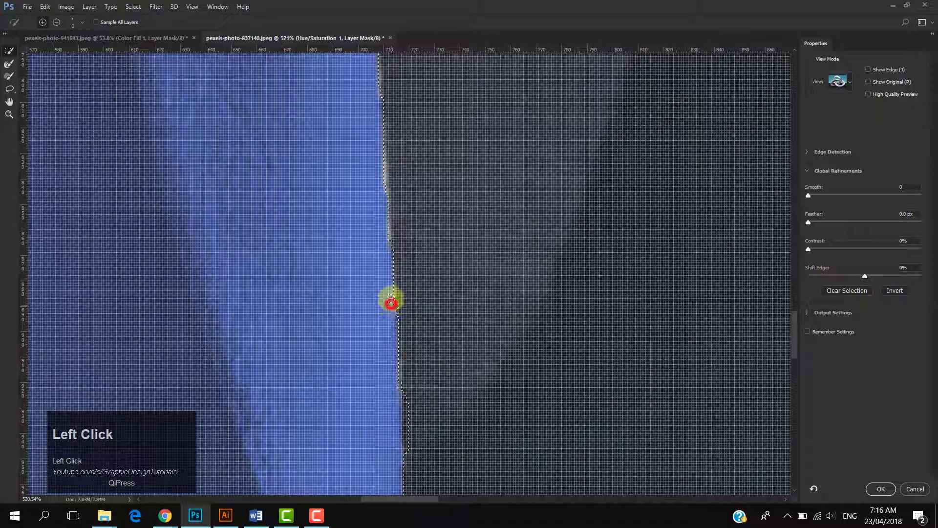
left_click_drag(391, 301, 383, 217)
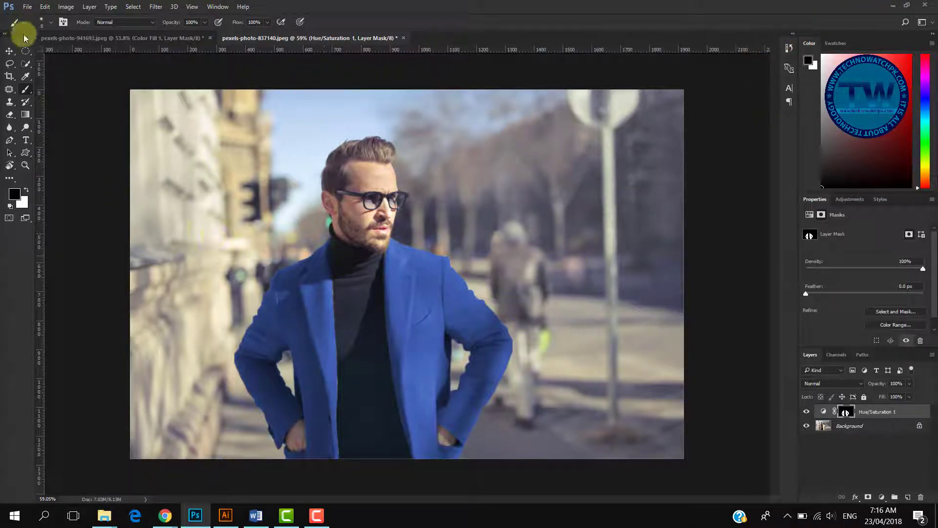
Step: Switch to the Quick Selection tool
left_click(10, 51)
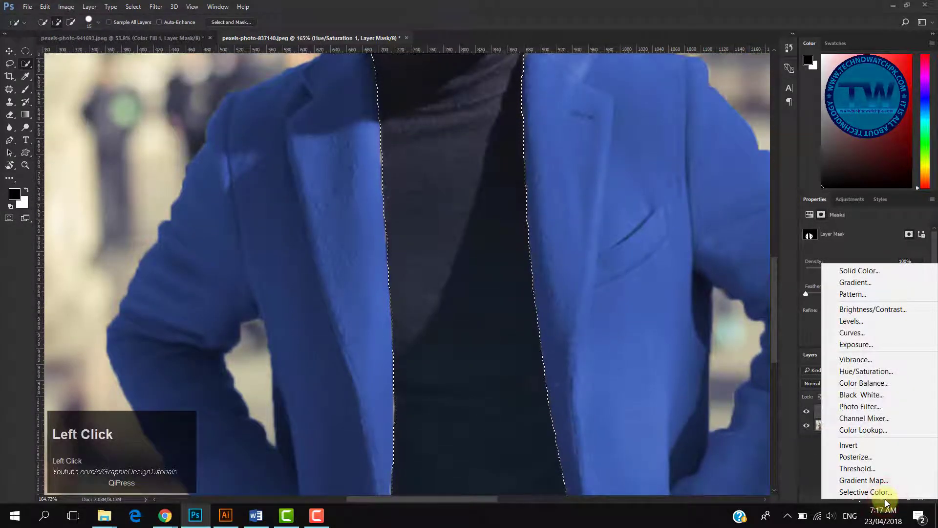
mouse_move(865, 492)
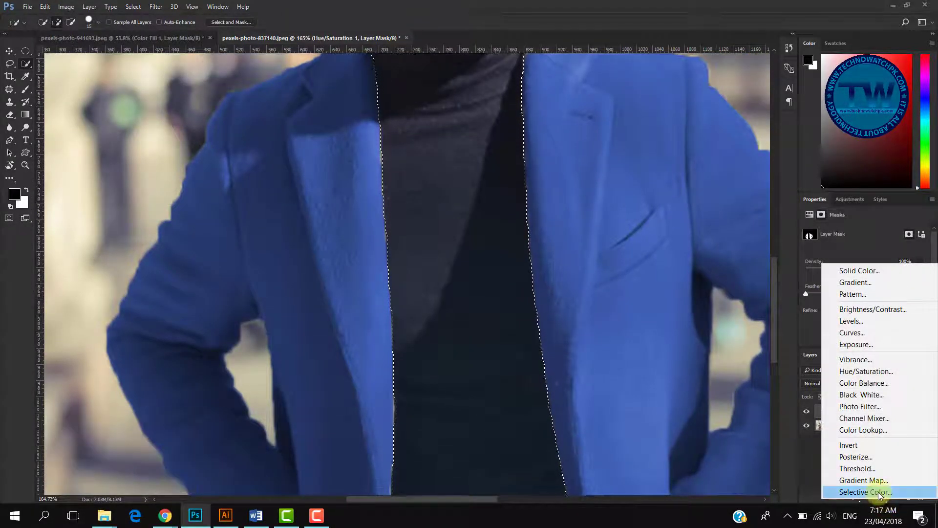
Step: Add a Solid Color fill layer over the turtleneck and confirm an initial colour
left_click(860, 270)
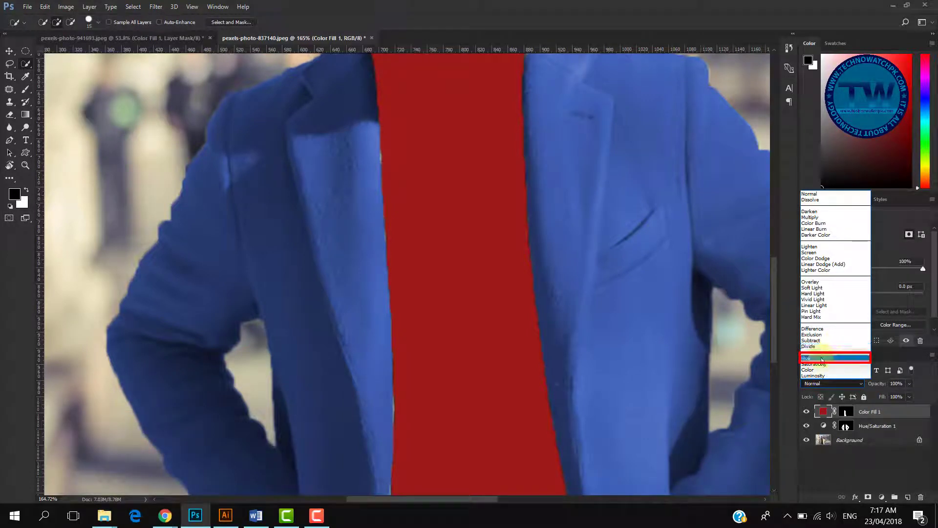
left_click(811, 357)
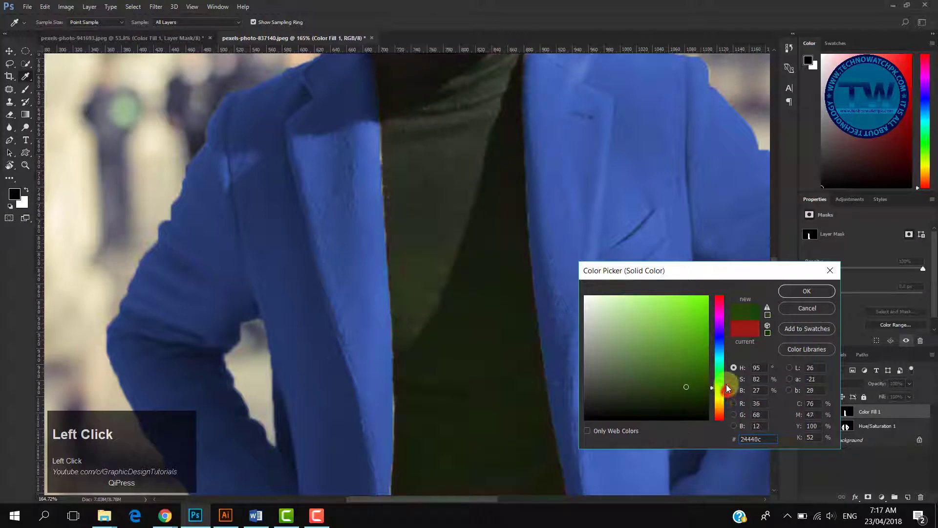
left_click(427, 316)
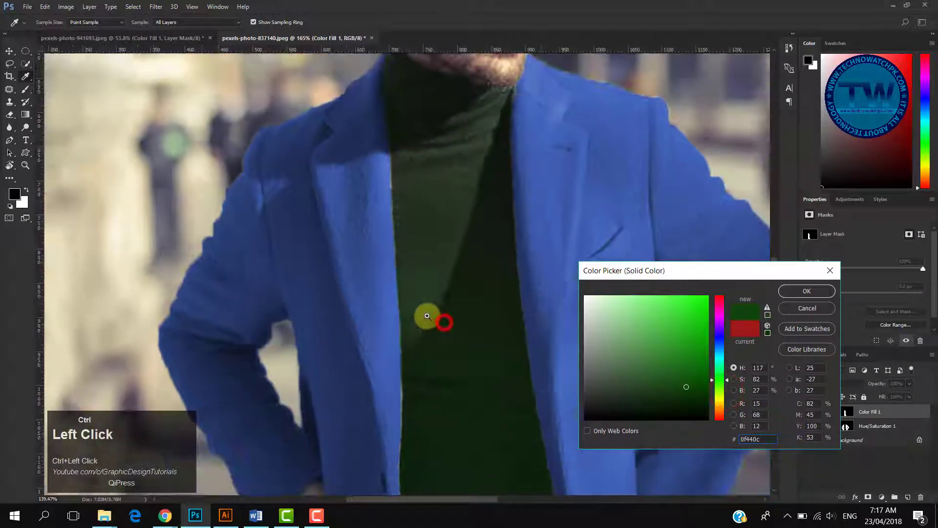
key("space")
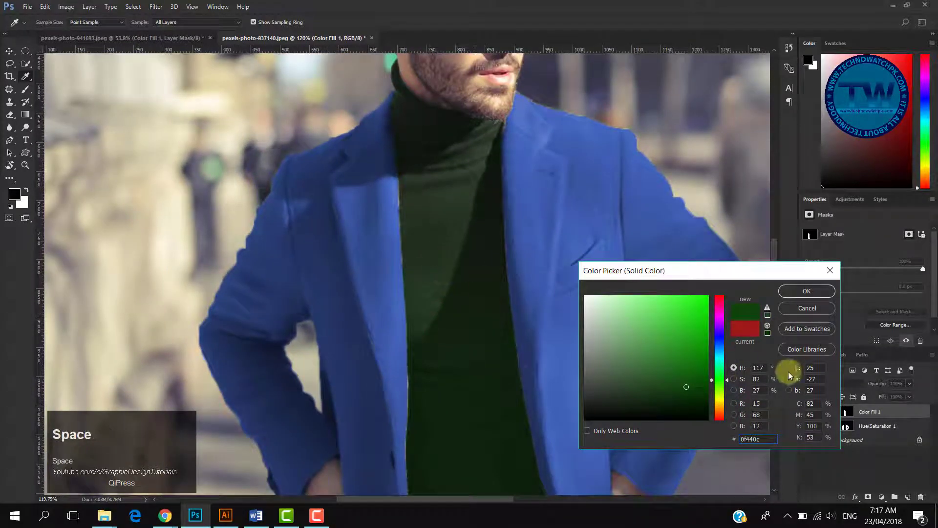
left_click(826, 383)
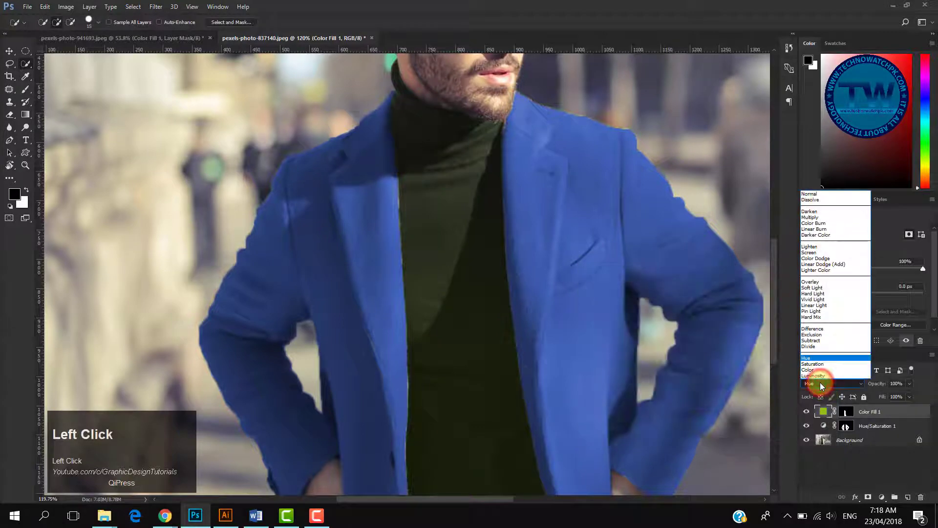
Step: Set the fill's blend mode to Color and change its colour to near-black dark gray
left_click(820, 386)
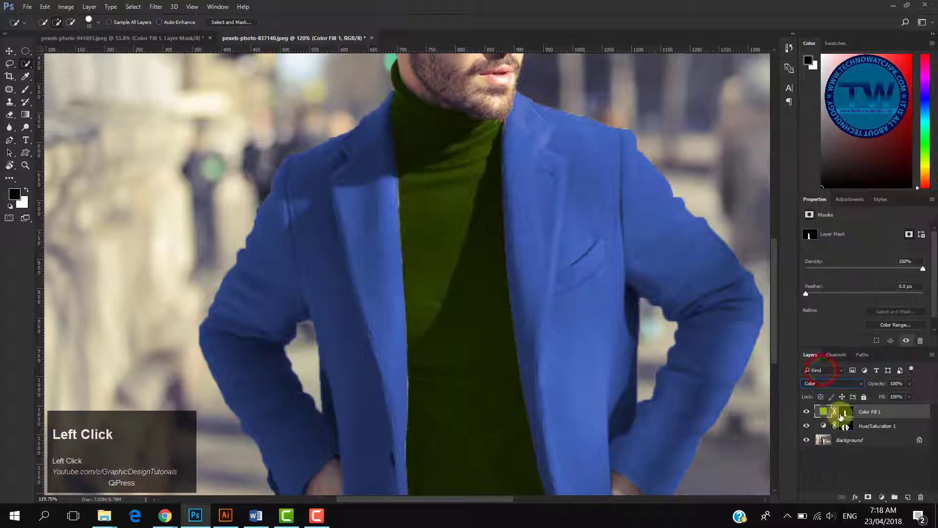
double_click(825, 411)
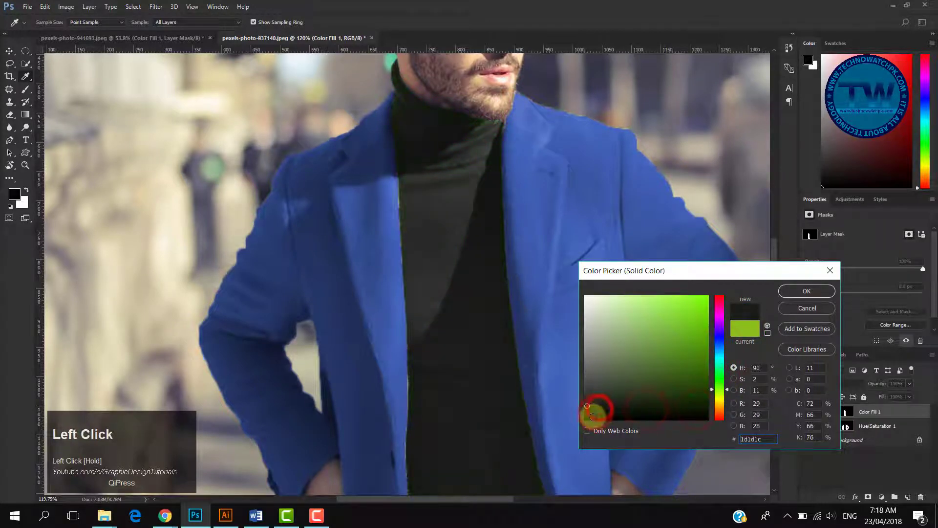
left_click(806, 291)
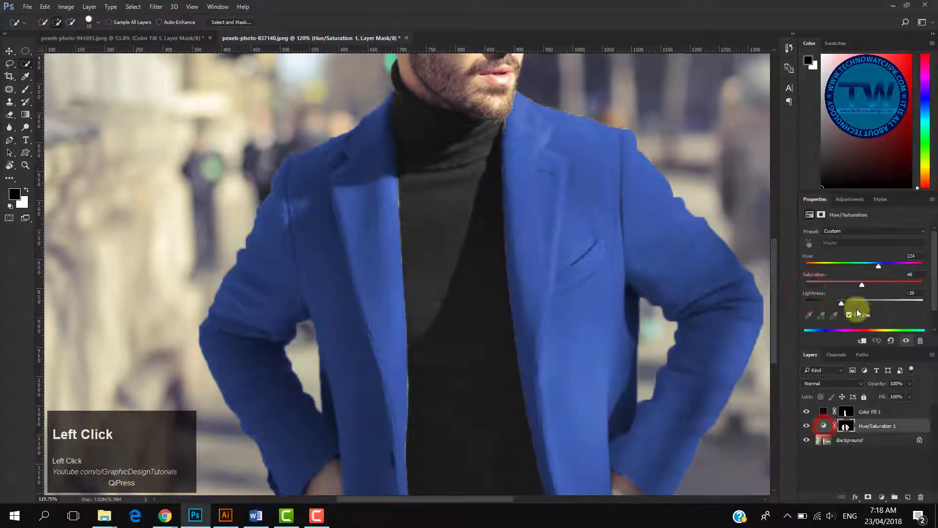
Step: Drag the coat's Hue slider to about 44 for mustard yellow
left_click_drag(879, 266, 844, 264)
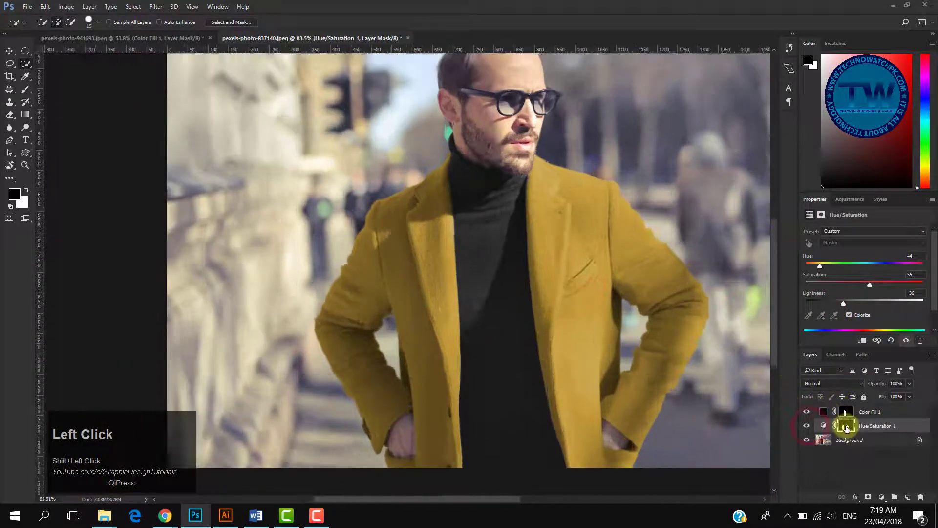
Step: Group the coat Hue/Saturation and turtleneck fill layers, toggling the group's visibility for before/after
left_click(870, 411)
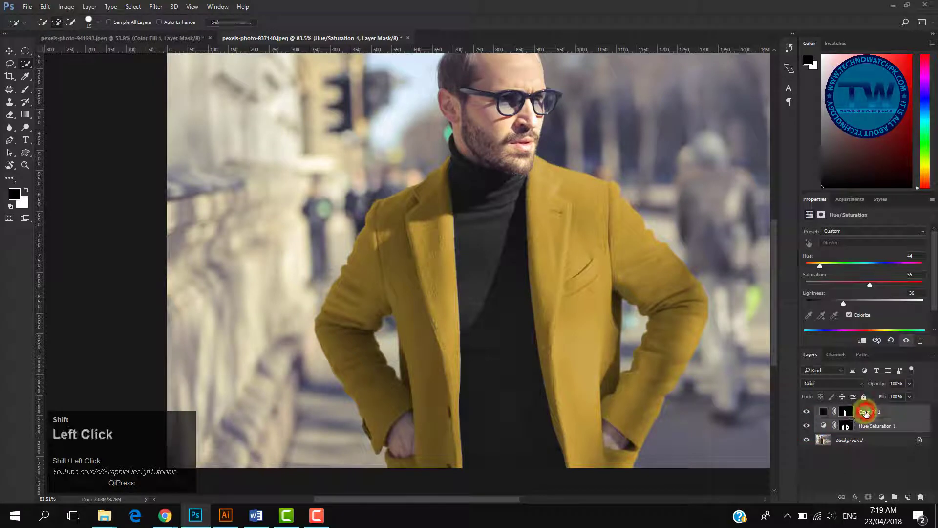
left_click(868, 411)
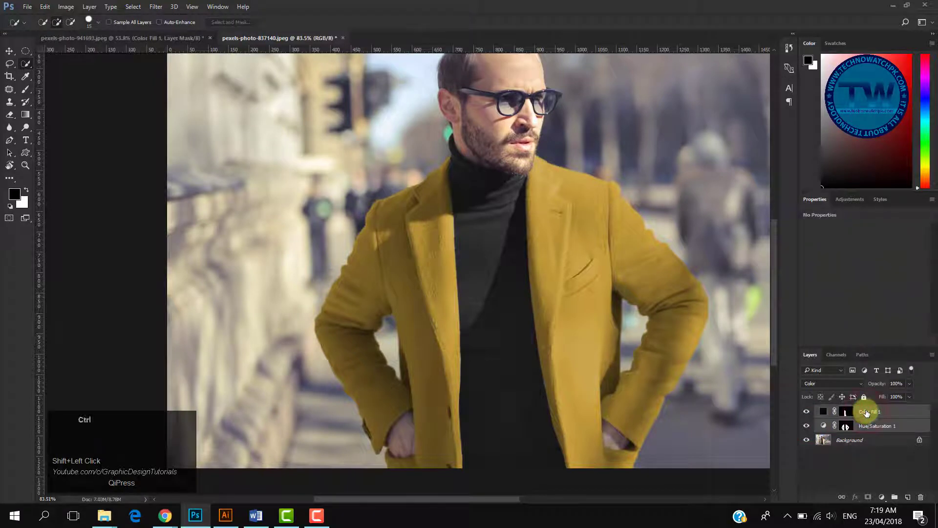
key("ctrl+g")
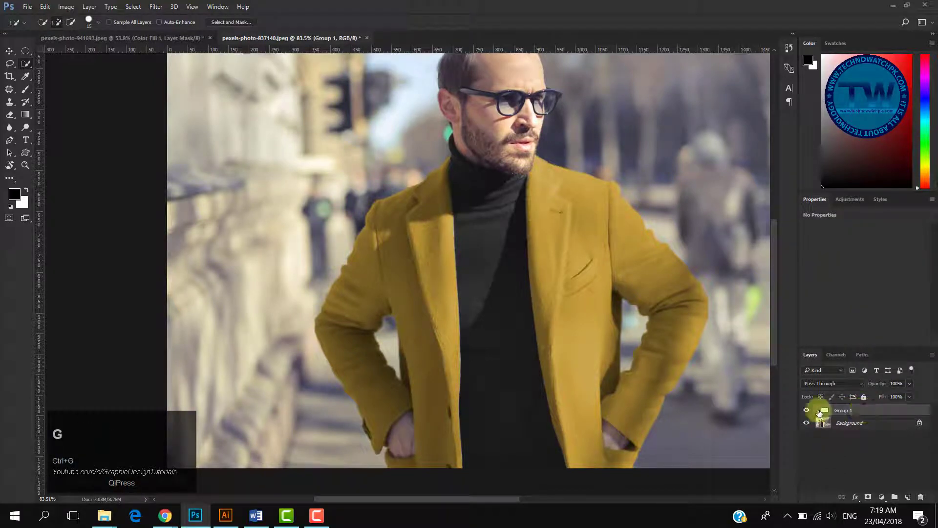
left_click(806, 412)
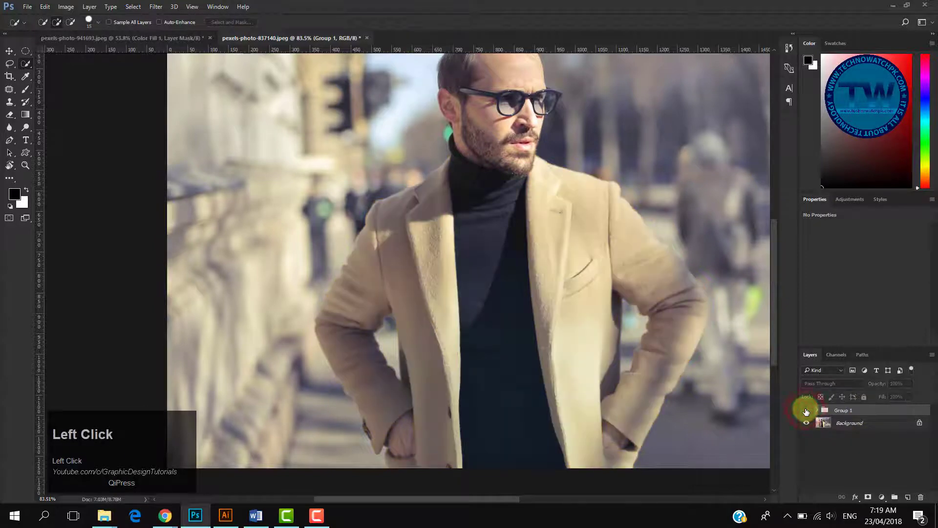
left_click(806, 411)
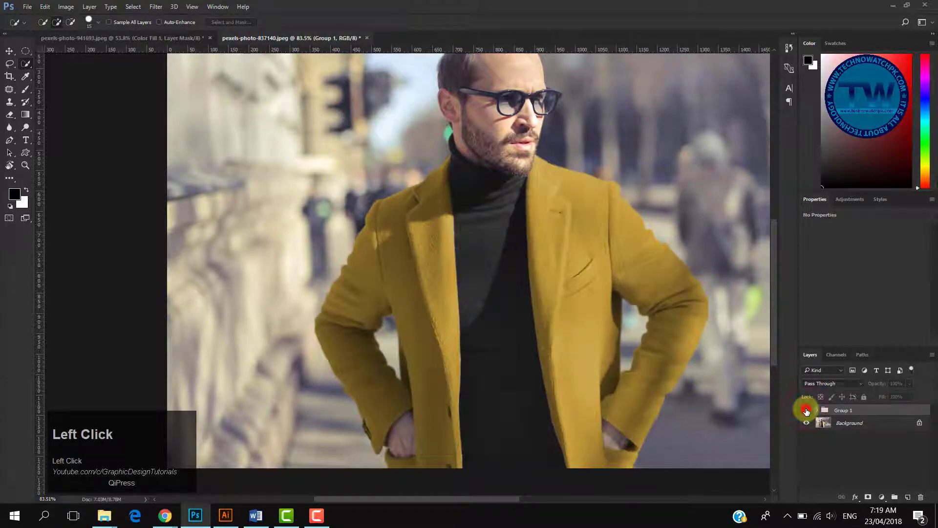
left_click(806, 410)
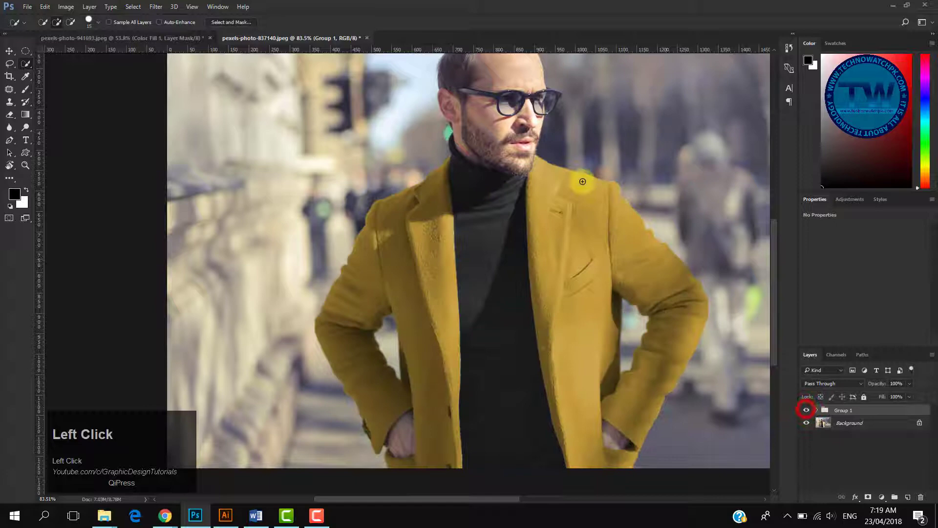